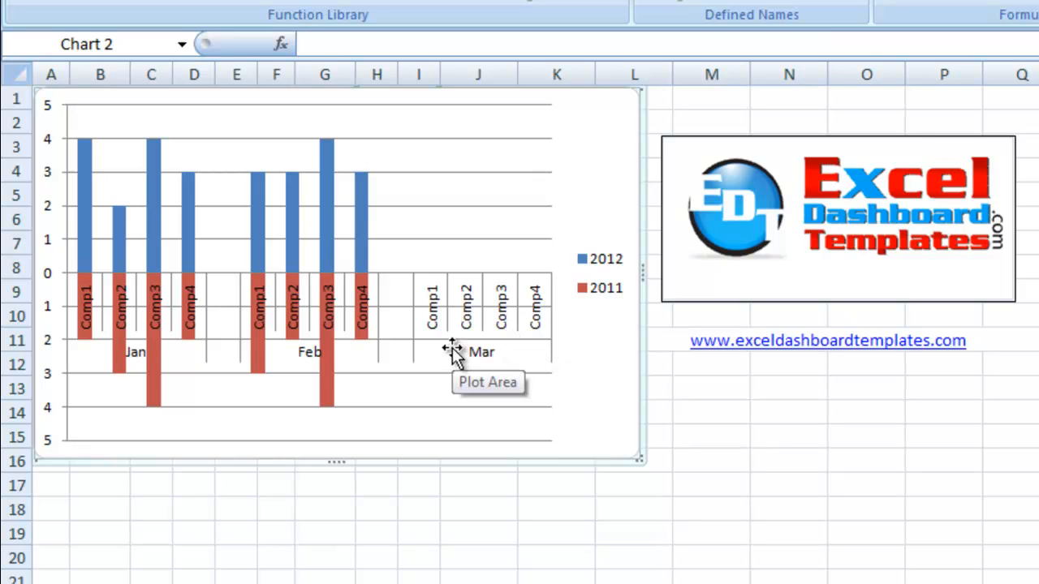
pyautogui.moveTo(258, 338)
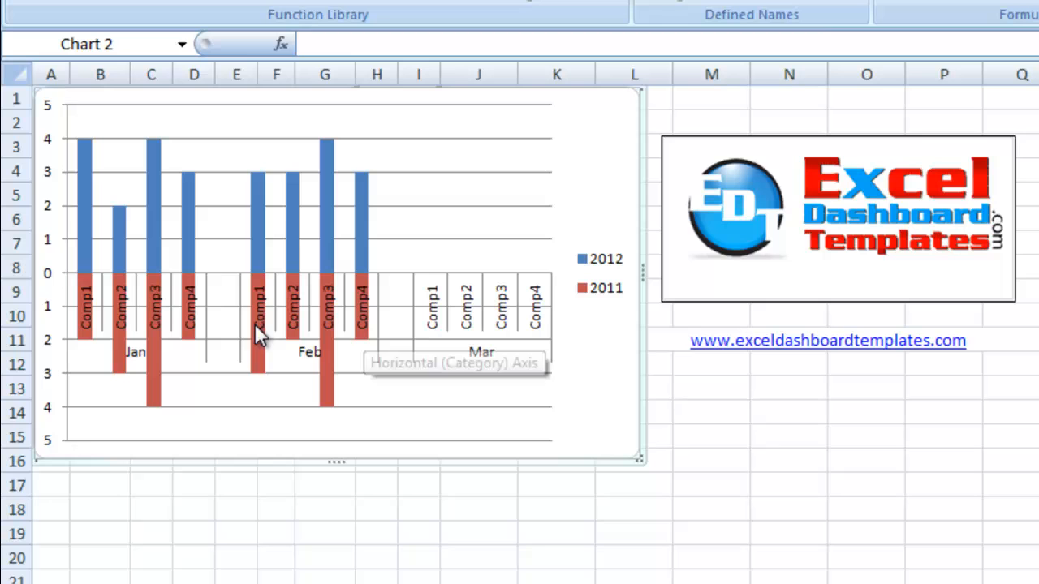
pyautogui.moveTo(156, 384)
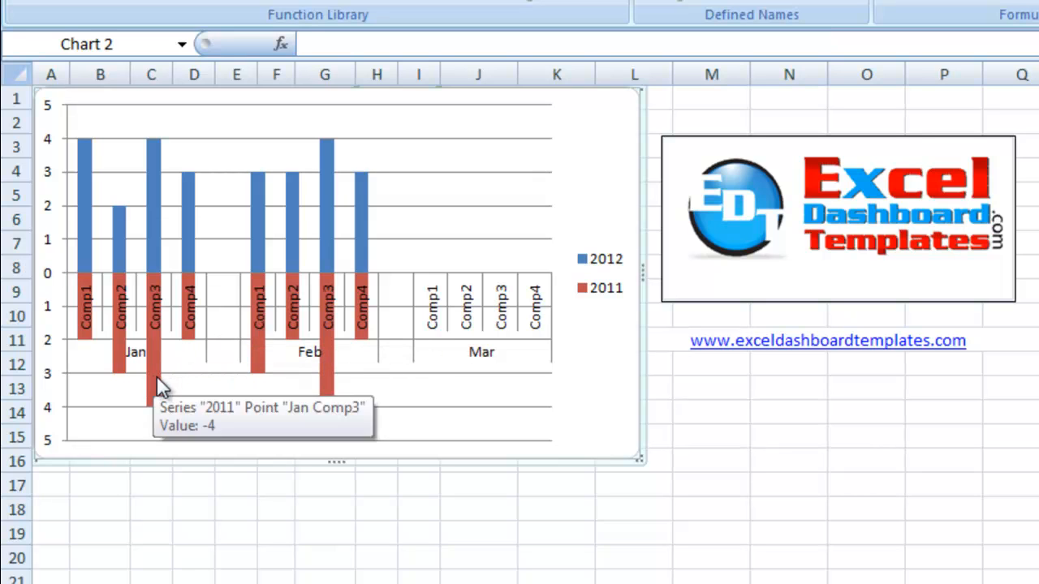
pyautogui.moveTo(97, 308)
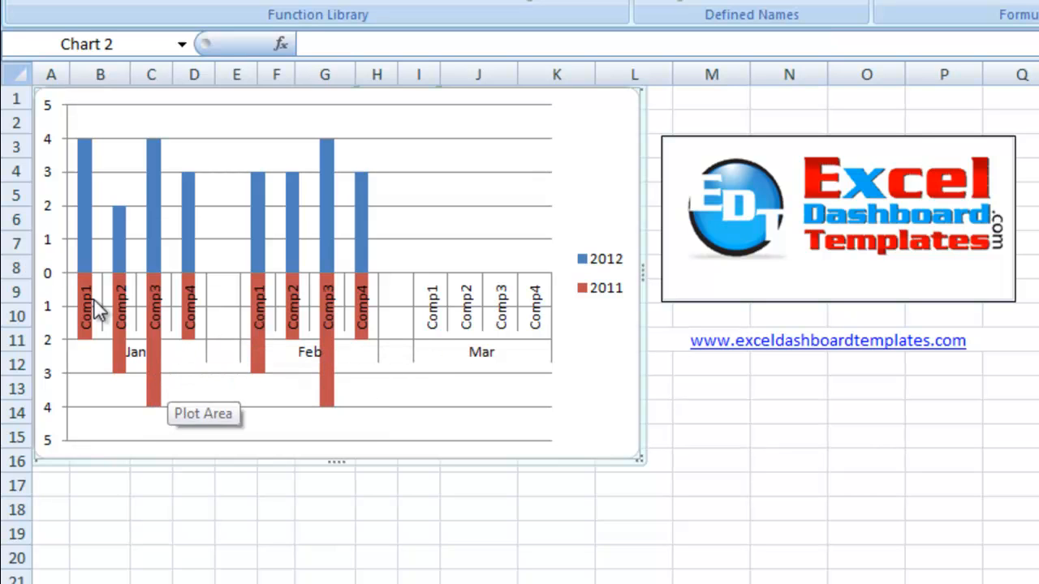
pyautogui.moveTo(212, 323)
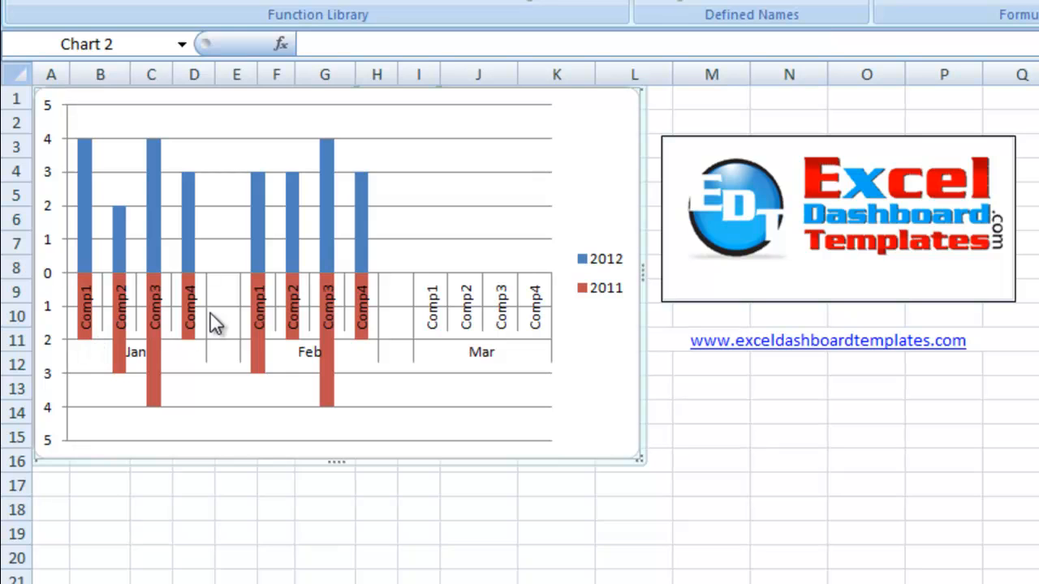
pyautogui.moveTo(183, 214)
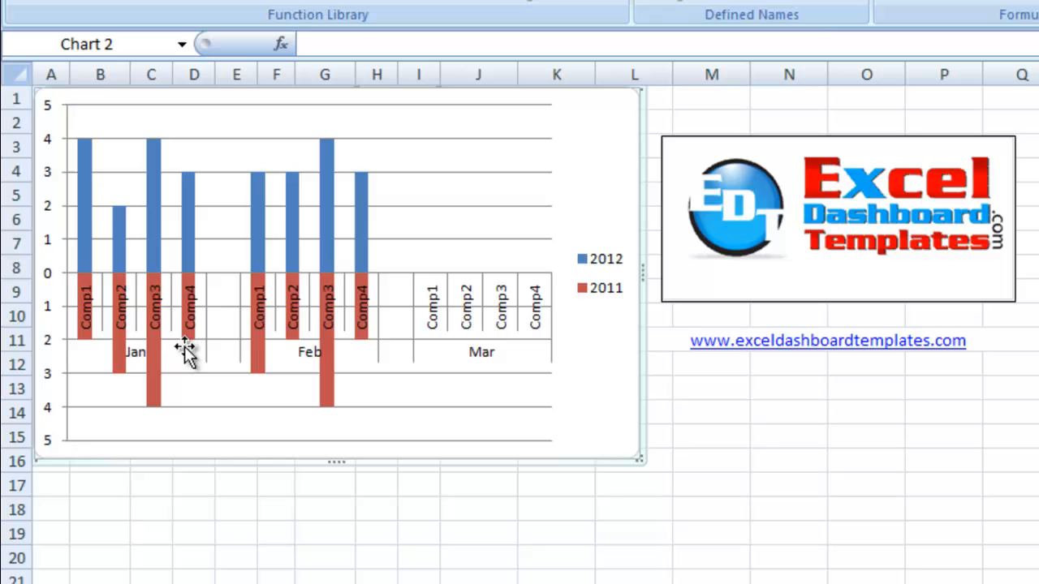
pyautogui.moveTo(97, 215)
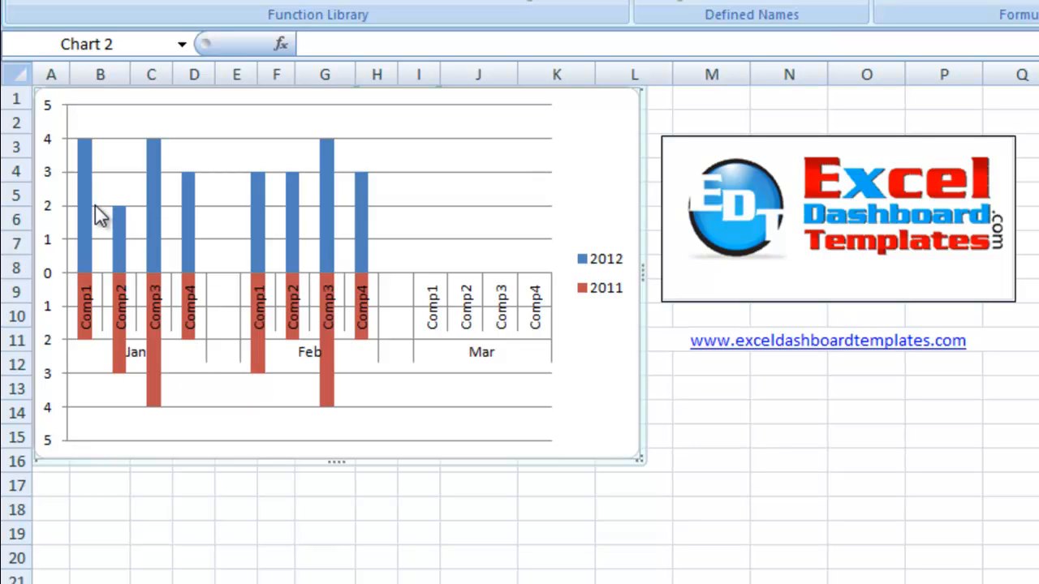
pyautogui.moveTo(97, 217)
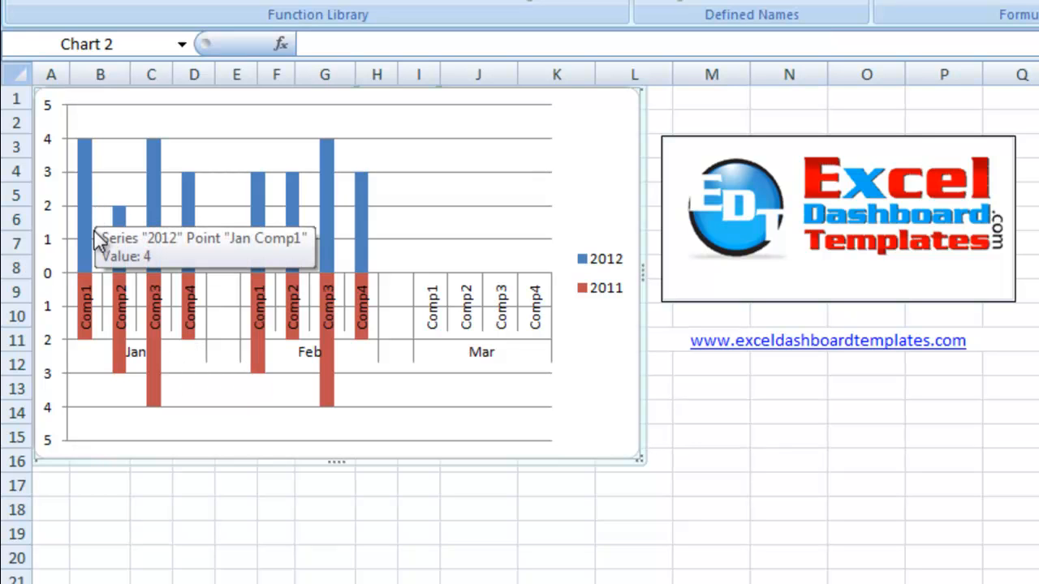
pyautogui.moveTo(80, 195)
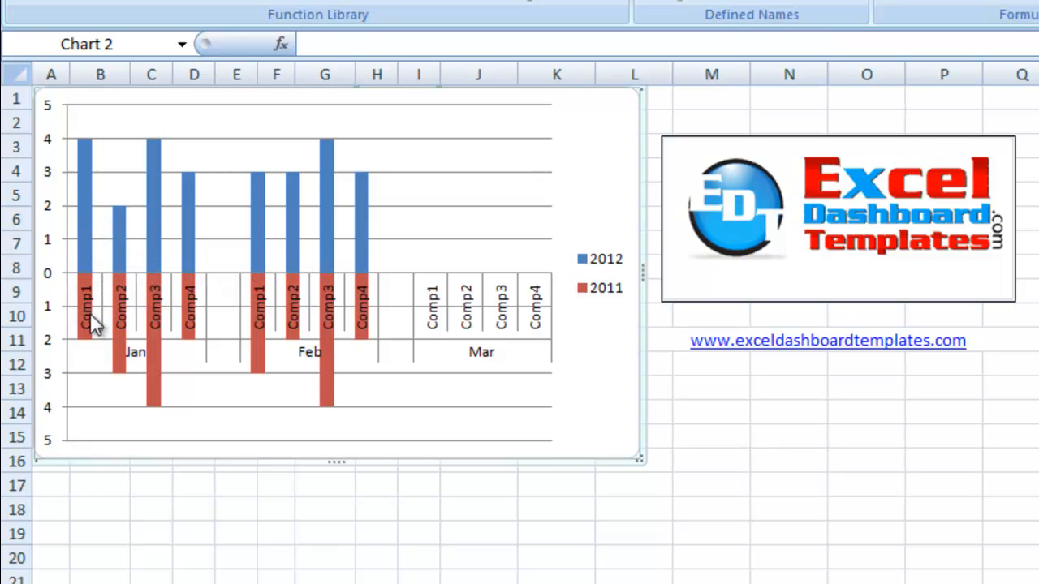
pyautogui.moveTo(67, 339)
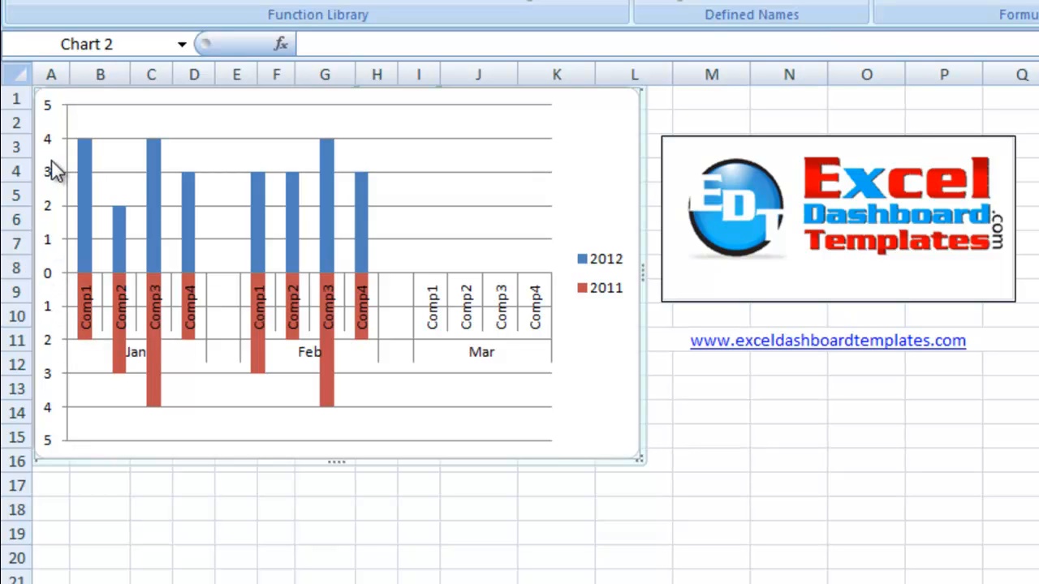
pyautogui.moveTo(53, 350)
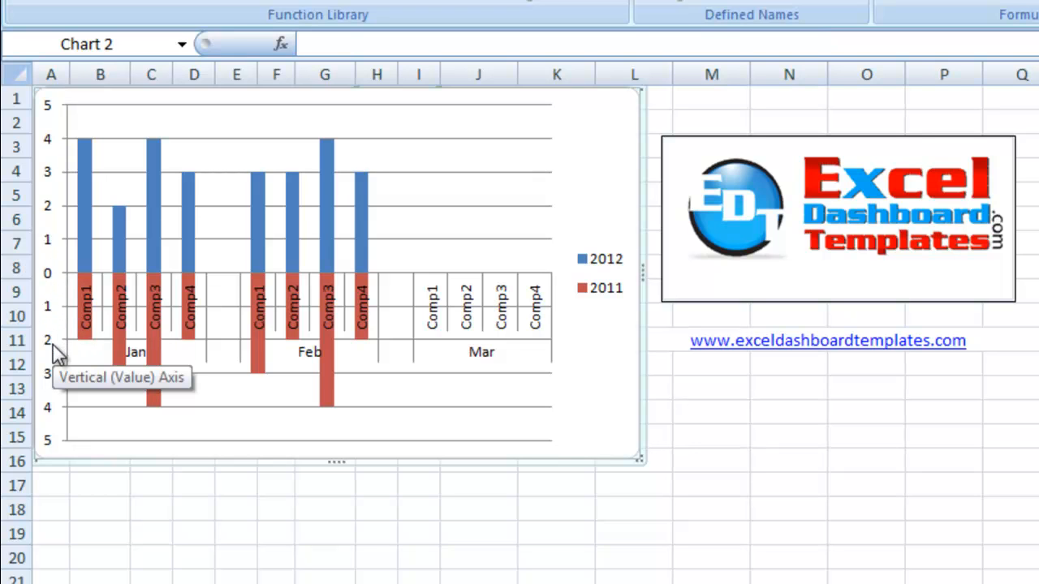
pyautogui.moveTo(51, 383)
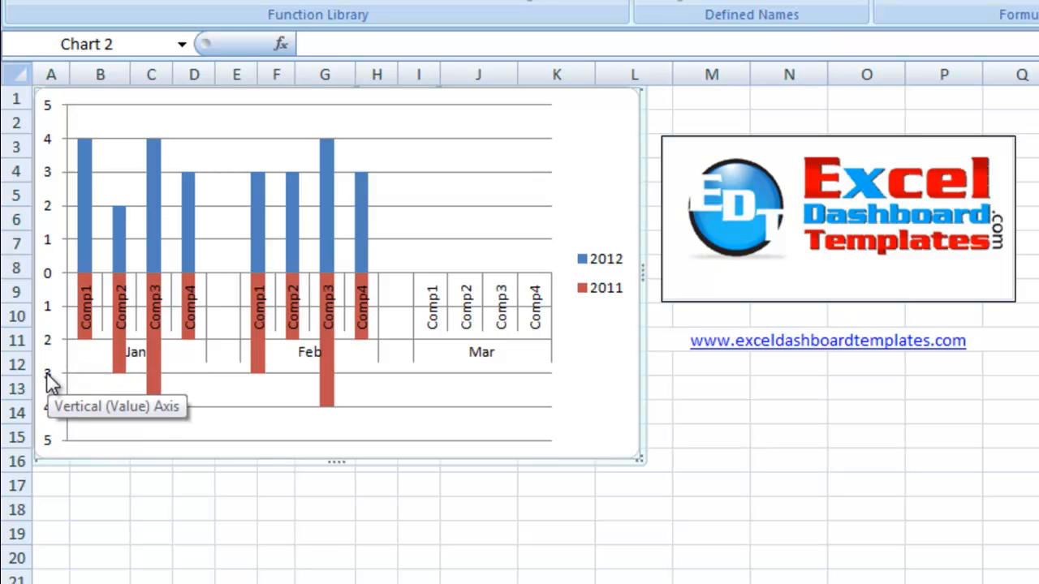
pyautogui.moveTo(50, 438)
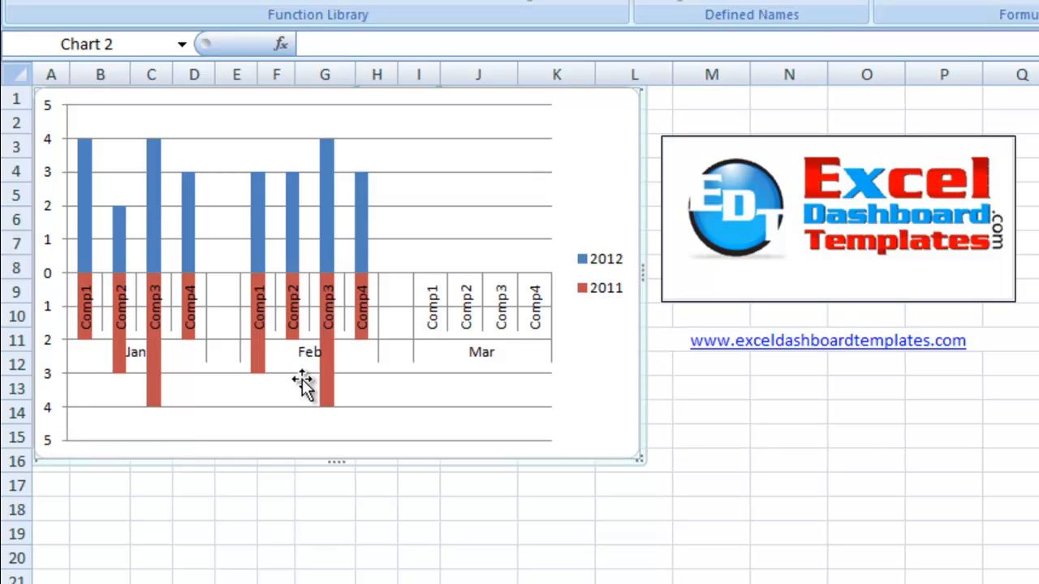
pyautogui.moveTo(453, 400)
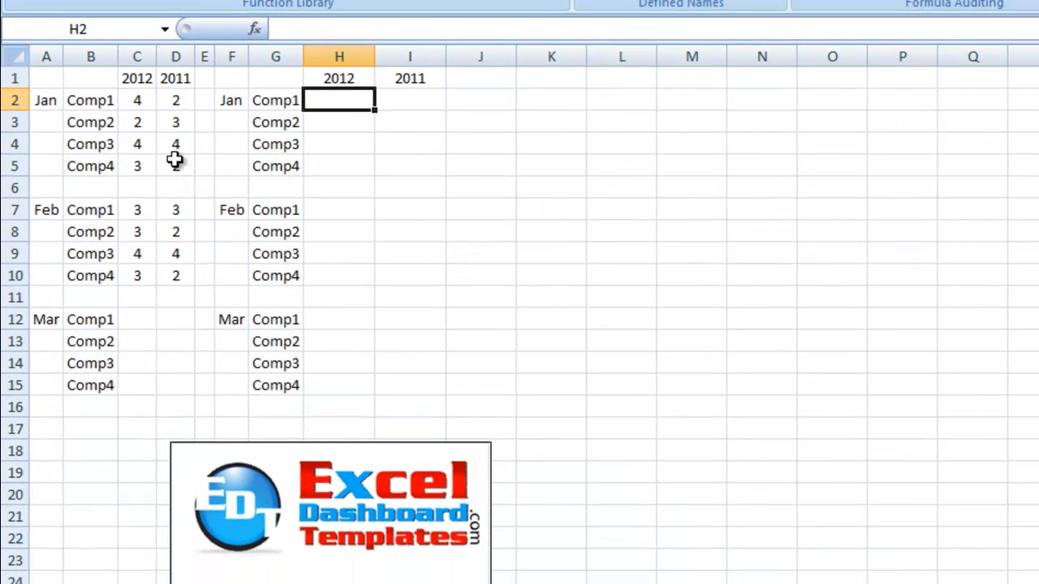
pyautogui.click(91, 78)
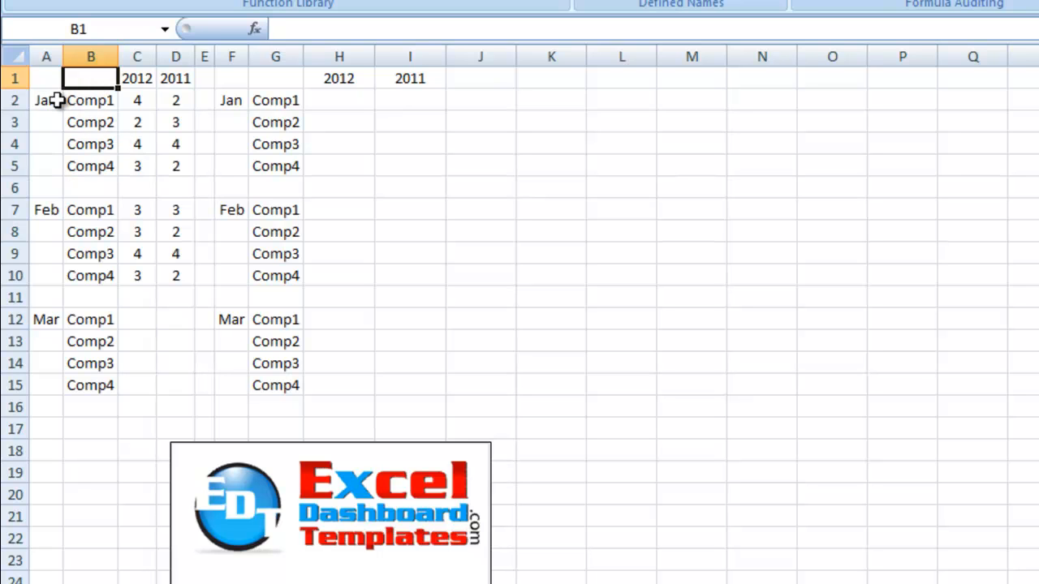
pyautogui.click(90, 99)
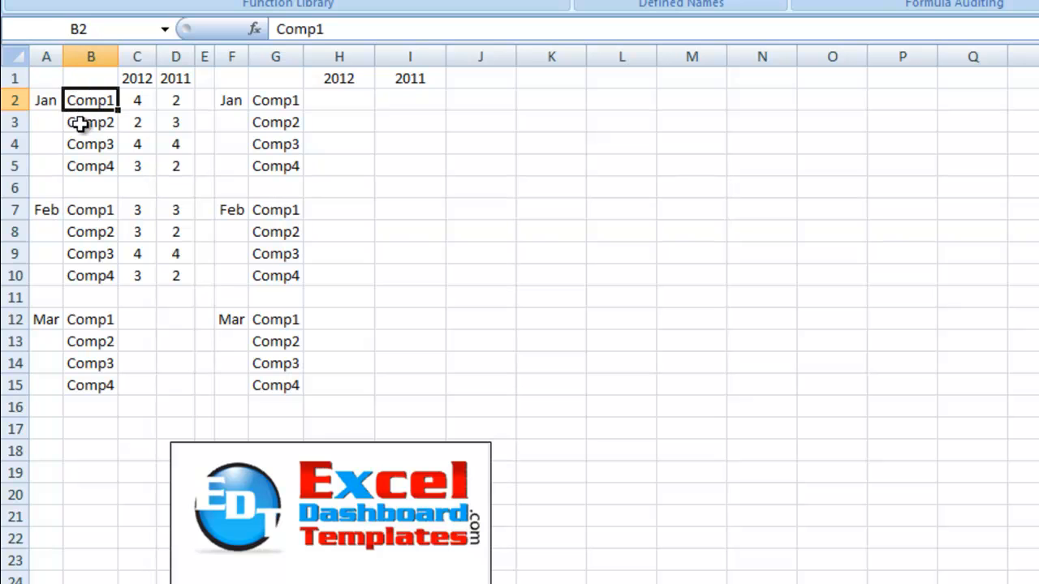
pyautogui.moveTo(52, 210)
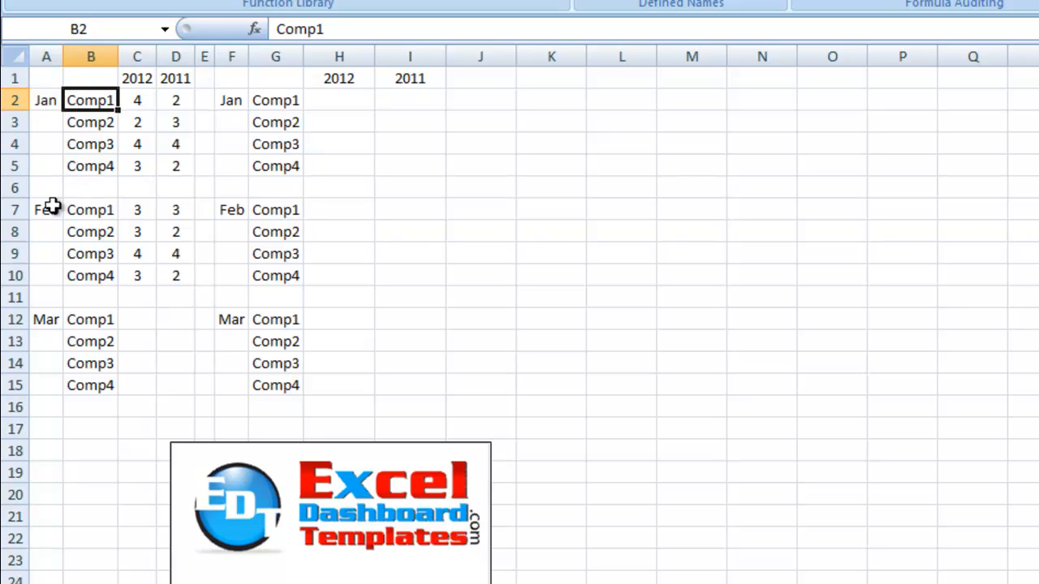
pyautogui.click(89, 209)
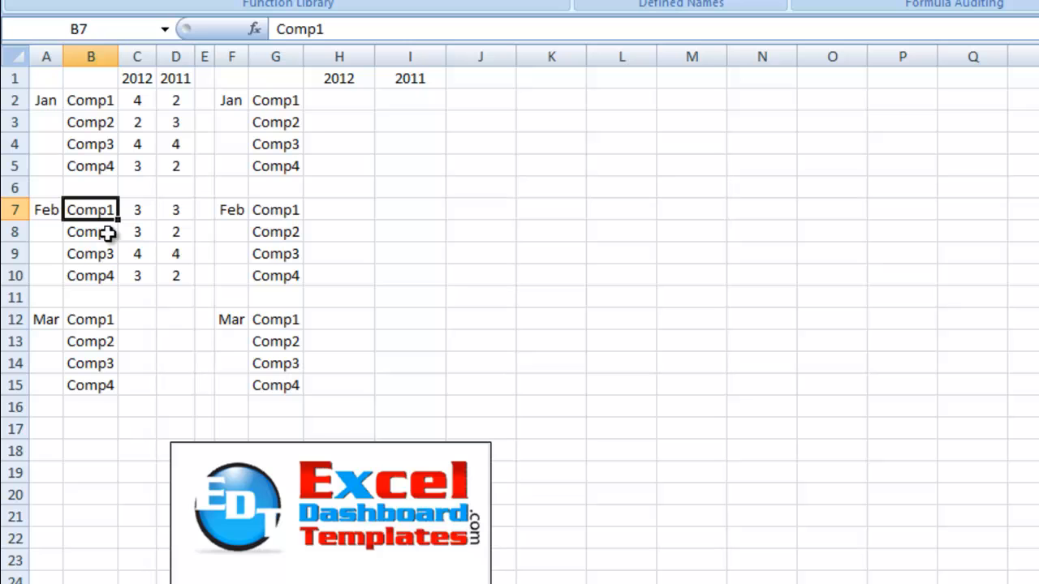
pyautogui.moveTo(137, 78)
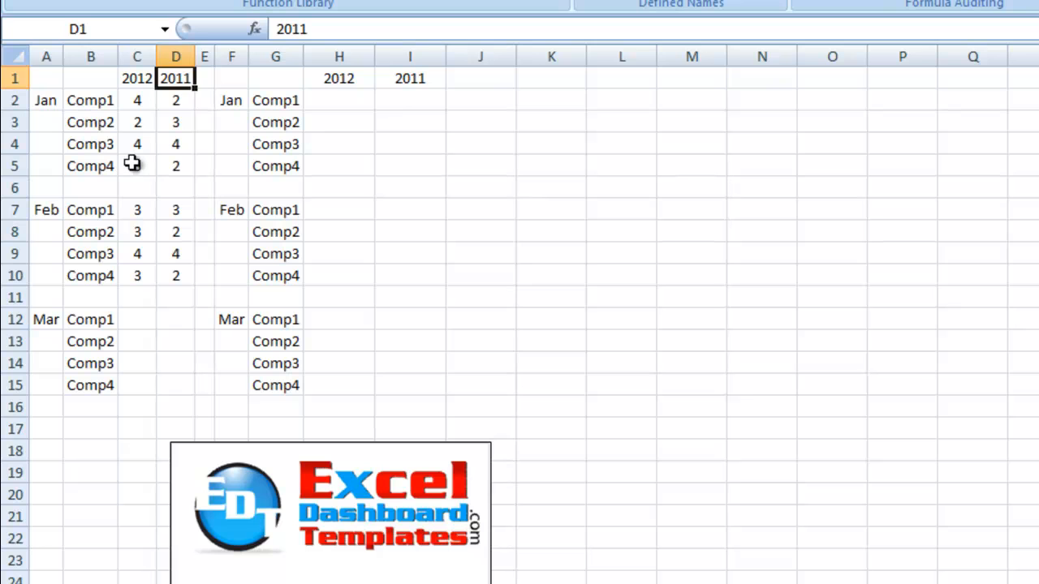
pyautogui.moveTo(127, 166)
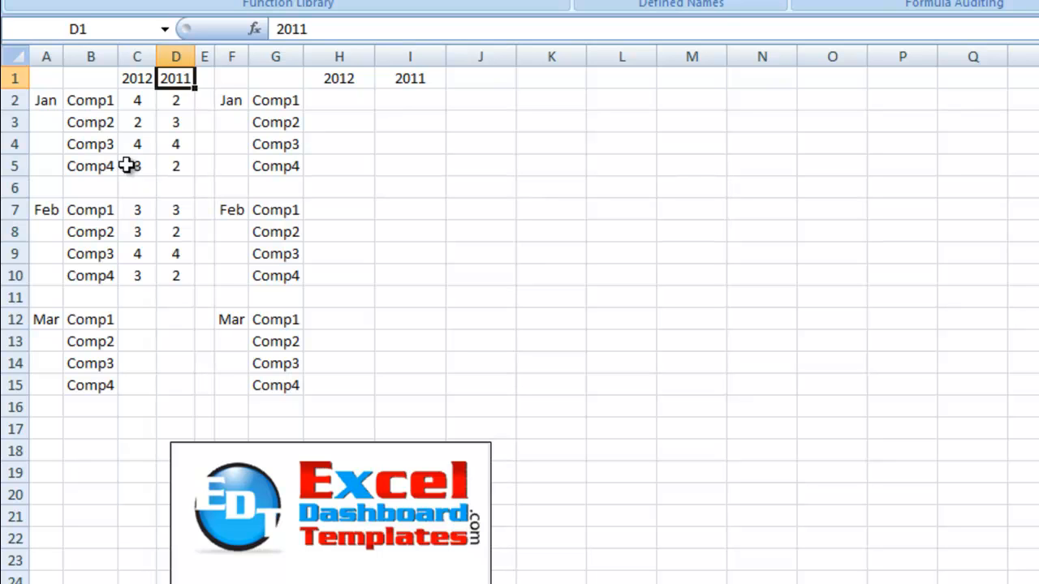
pyautogui.moveTo(50, 80)
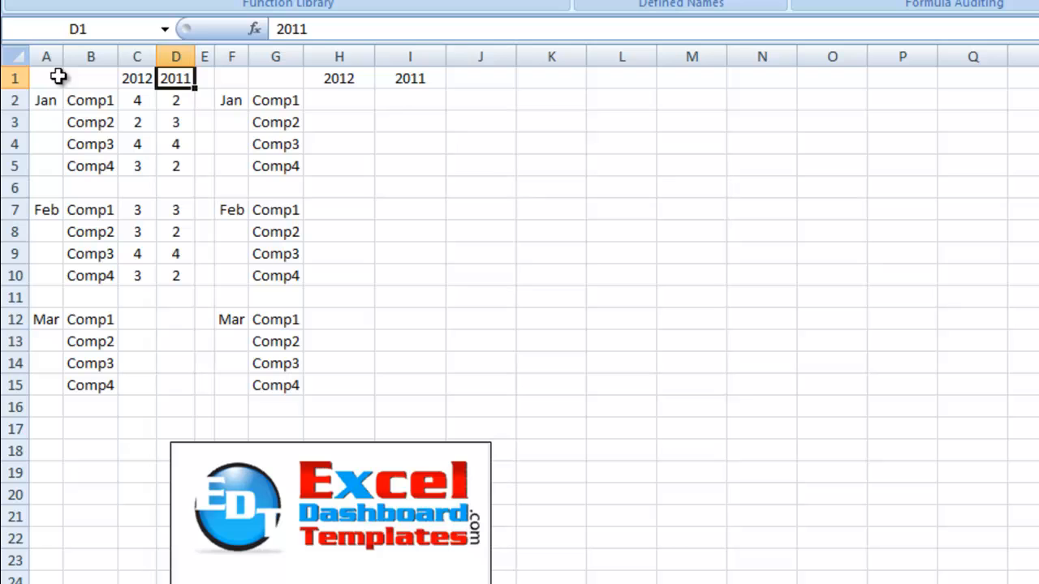
pyautogui.click(45, 100)
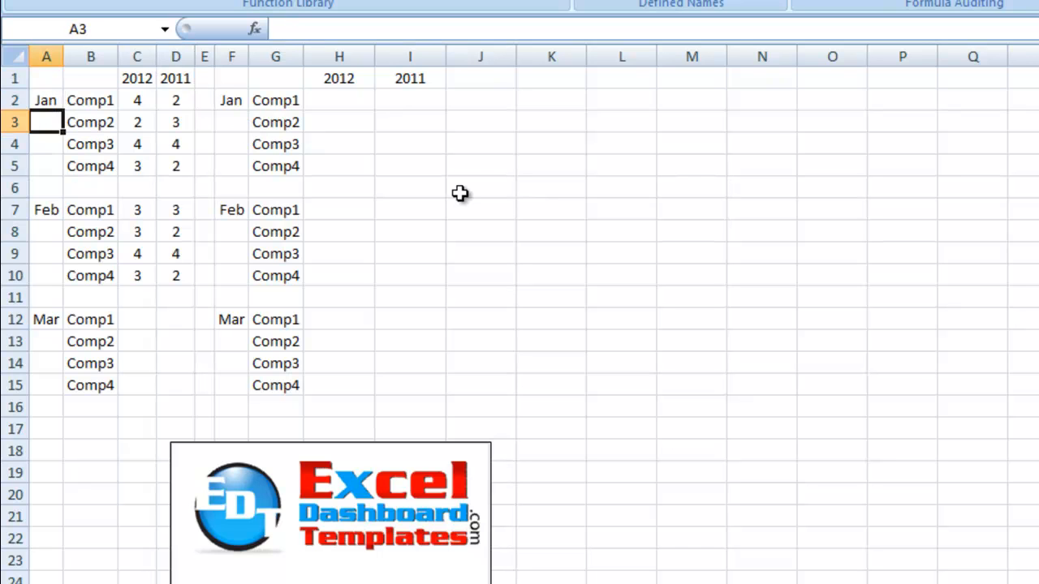
pyautogui.click(45, 100)
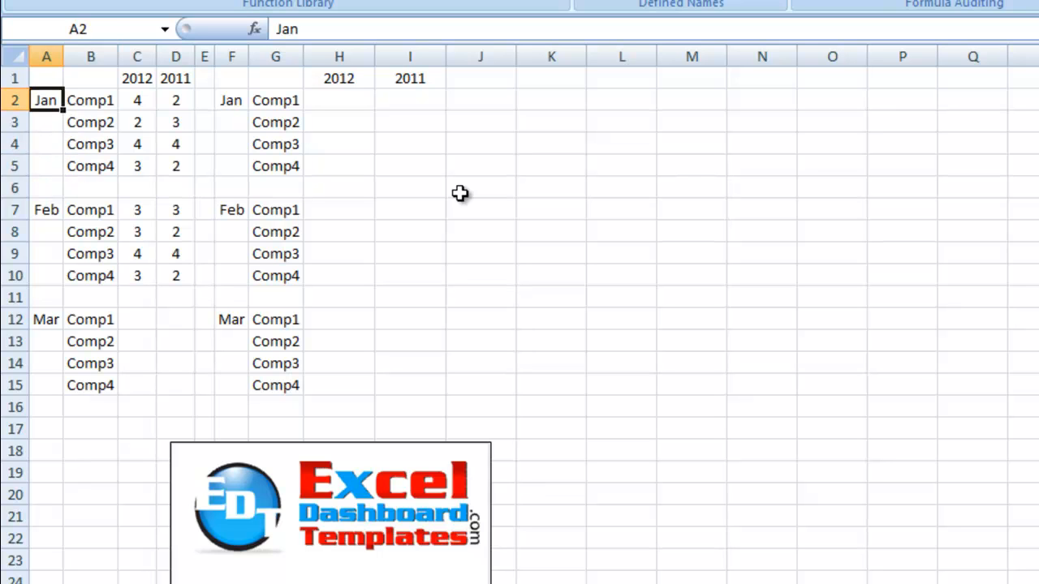
pyautogui.click(89, 100)
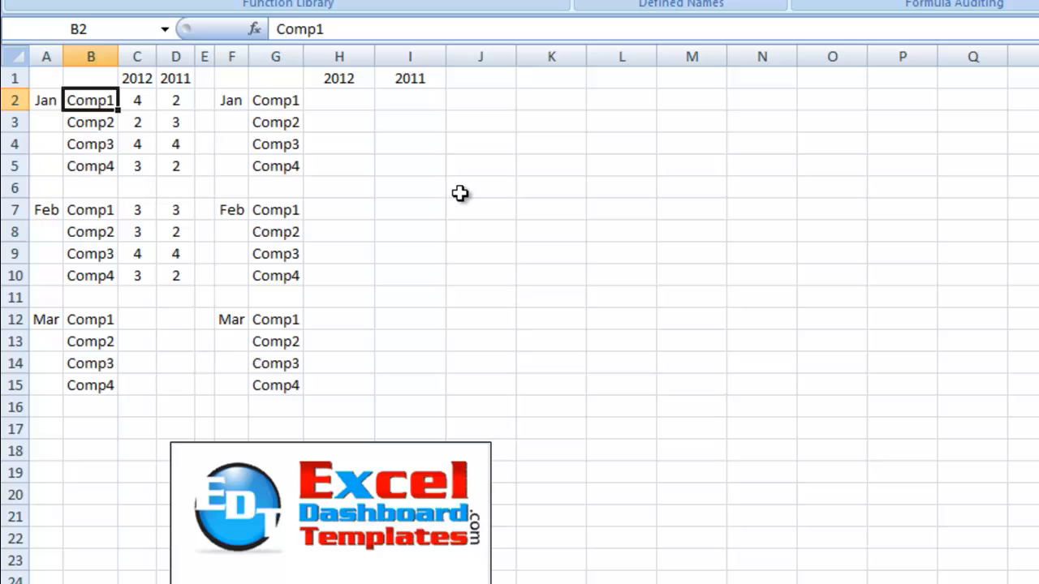
pyautogui.click(136, 165)
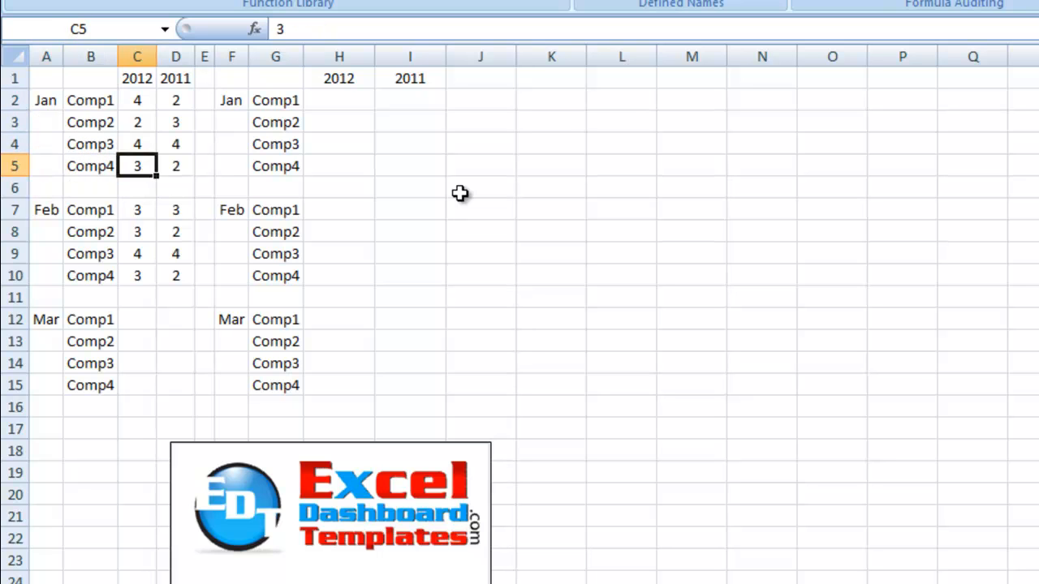
pyautogui.click(138, 78)
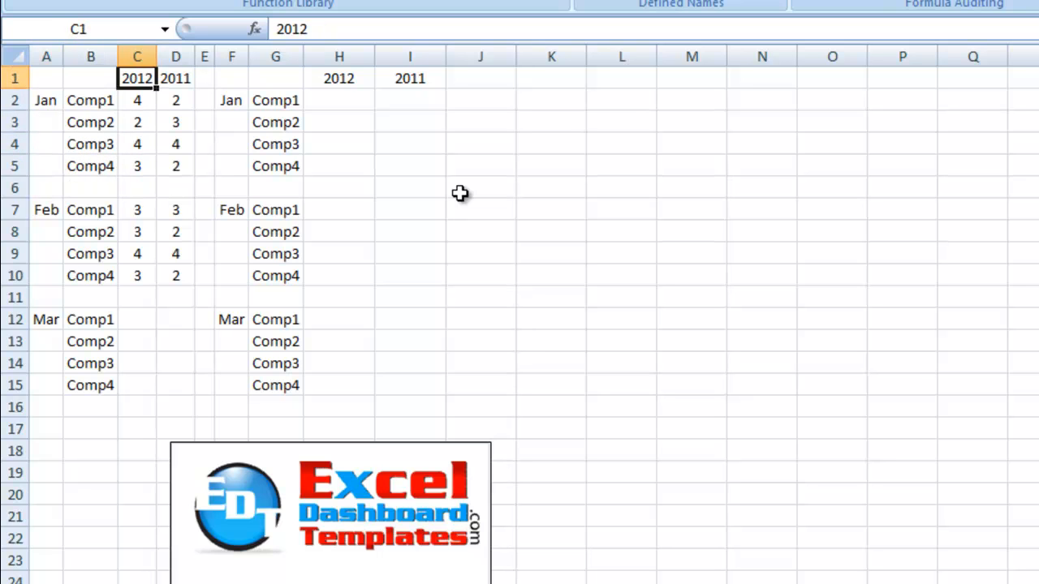
pyautogui.click(174, 78)
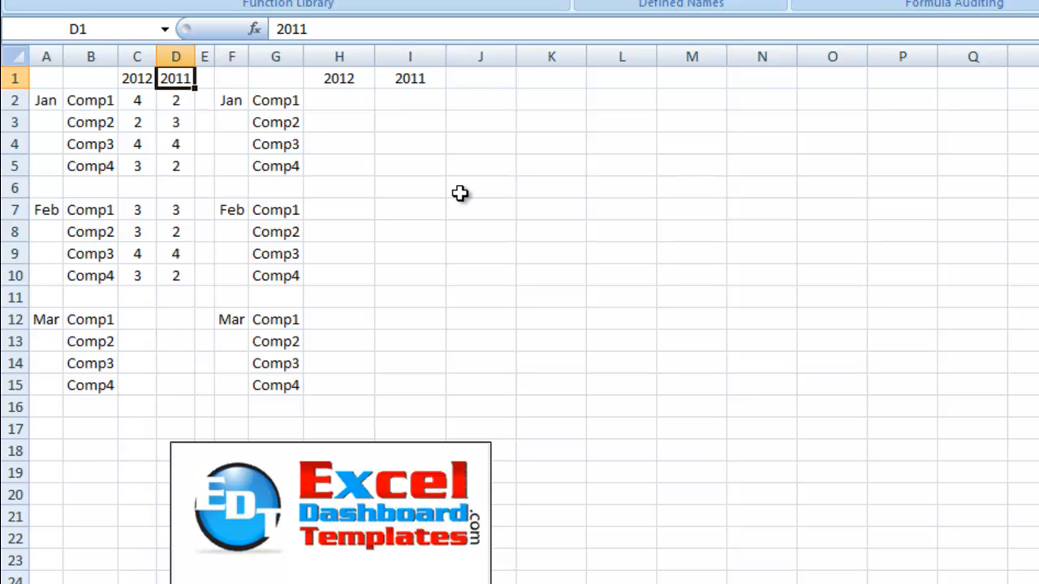
pyautogui.moveTo(329, 85)
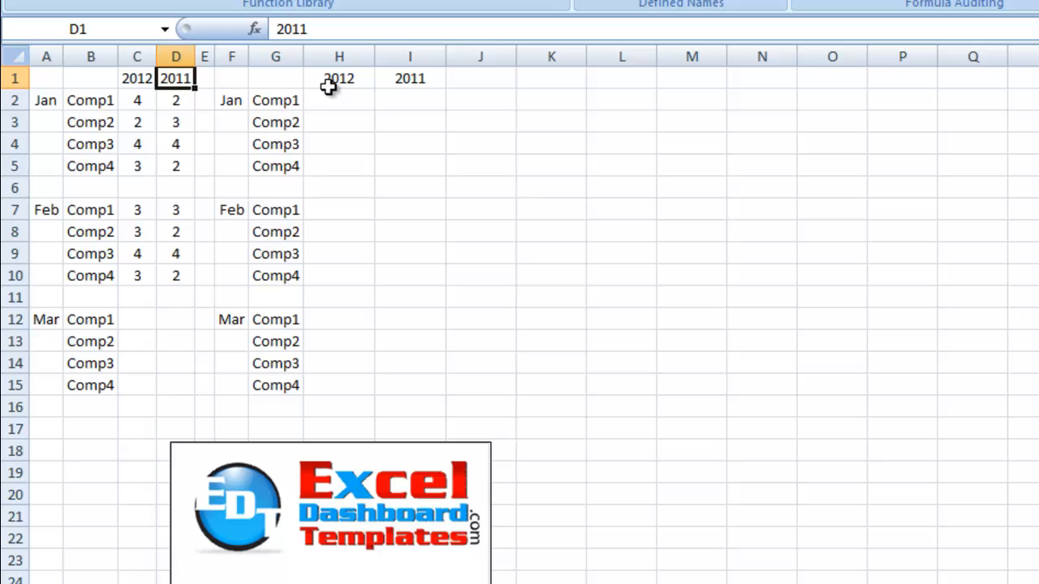
pyautogui.moveTo(316, 105)
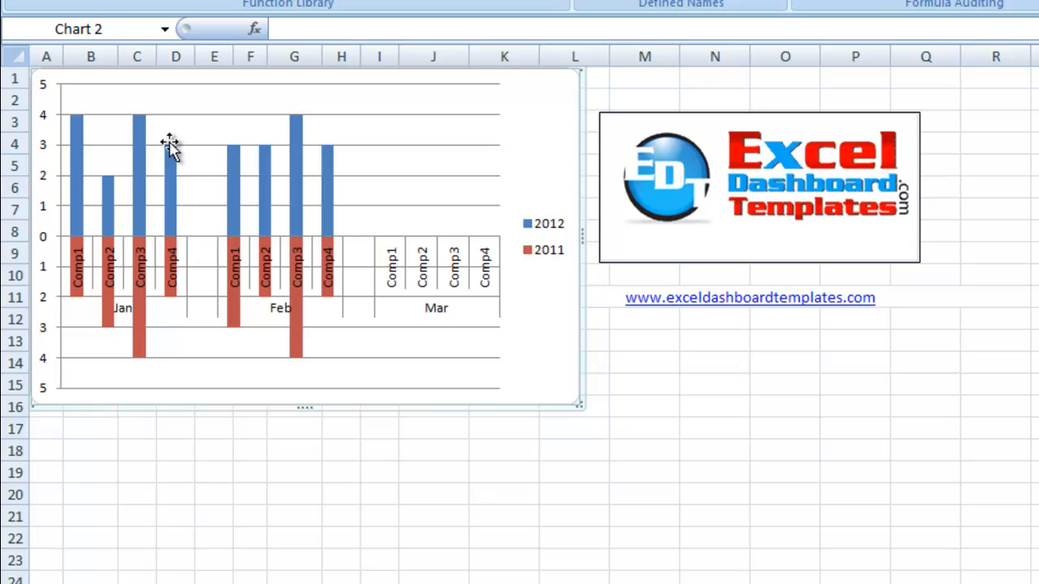
pyautogui.moveTo(152, 280)
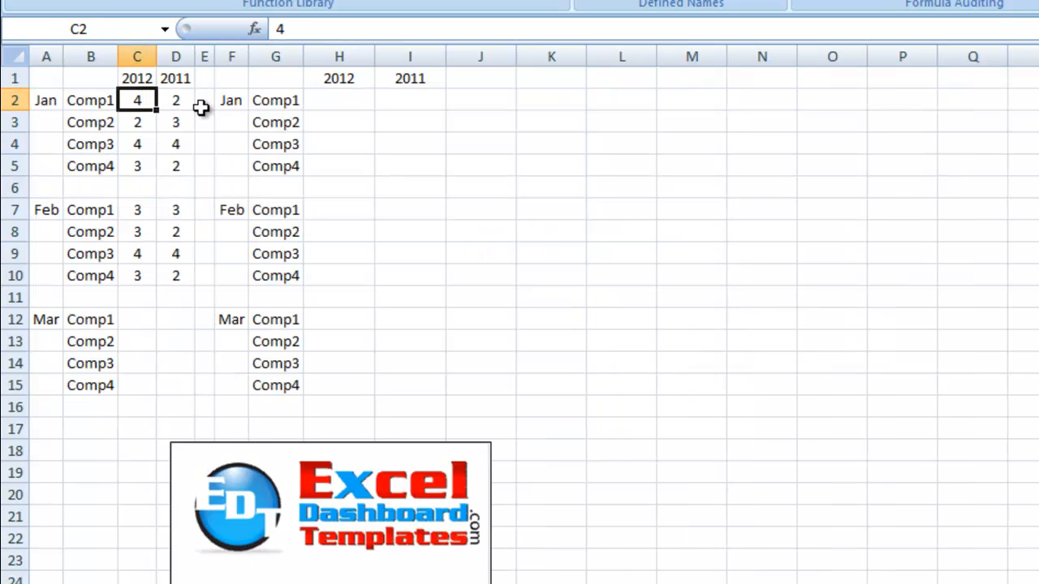
# Enter =C2 in H2 and the negated =-D2 in I2 for January Comp1.
pyautogui.click(176, 100)
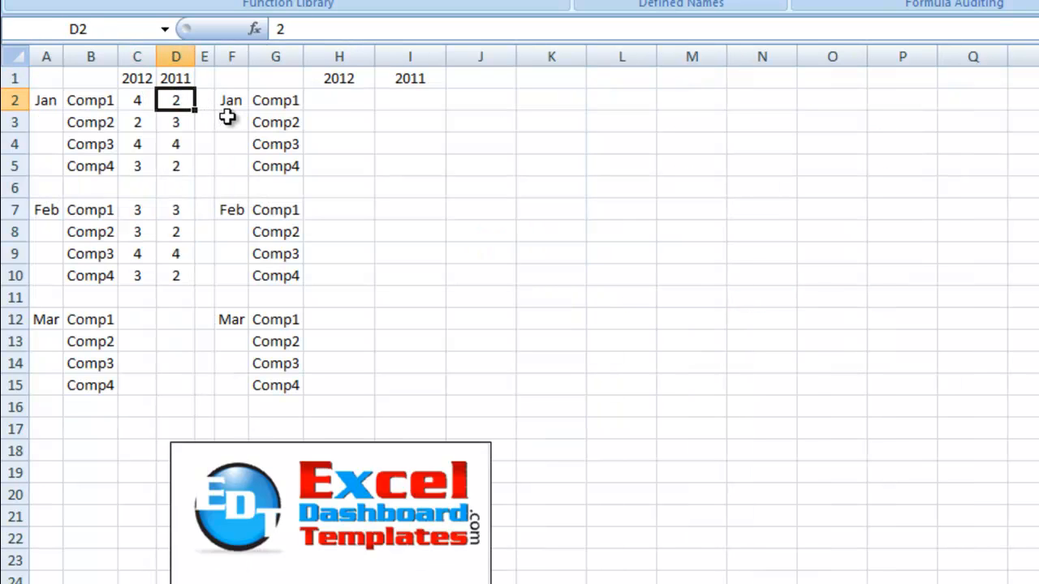
pyautogui.moveTo(347, 99)
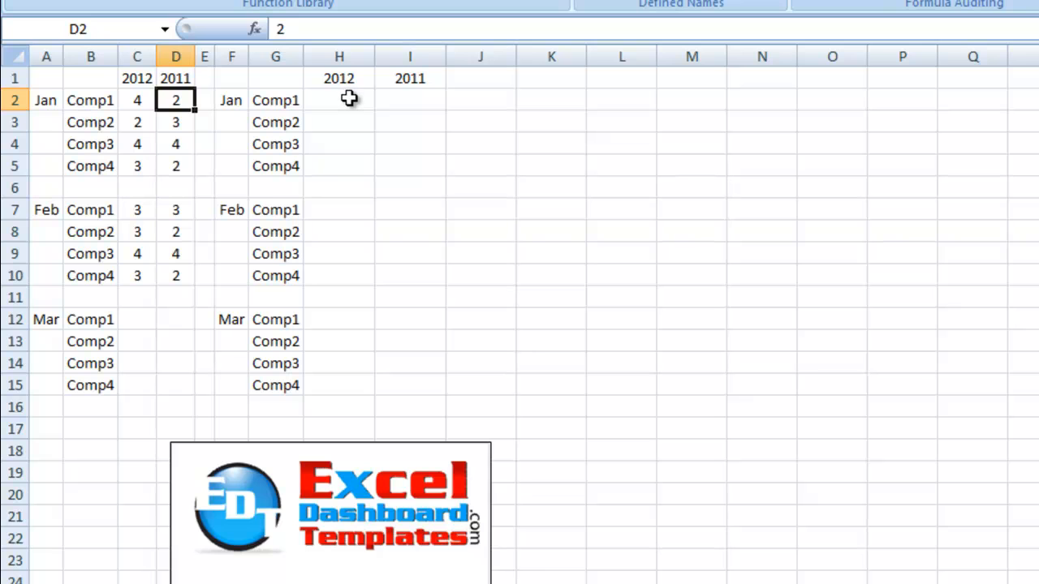
pyautogui.click(339, 100)
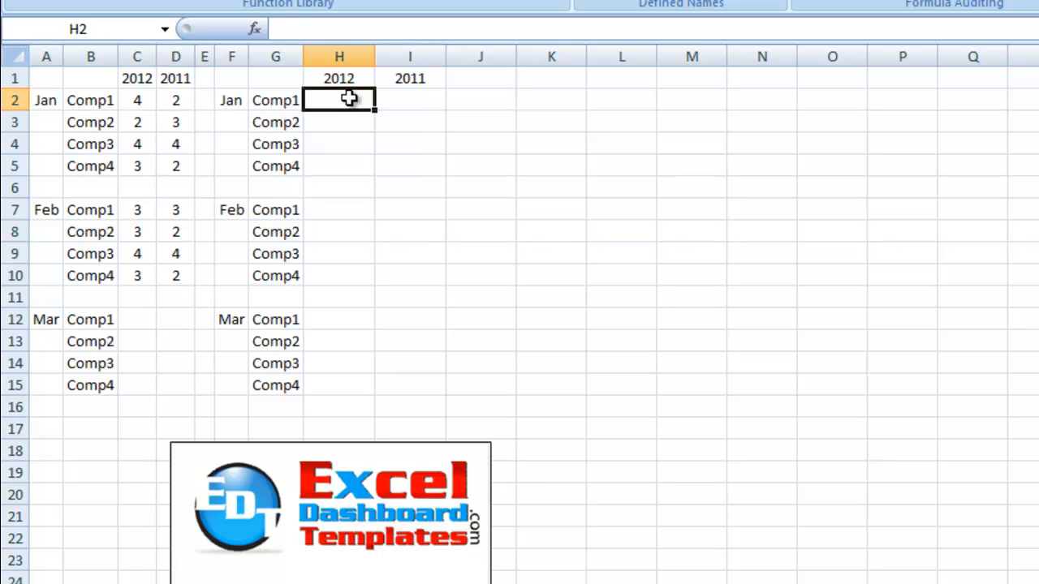
pyautogui.moveTo(311, 106)
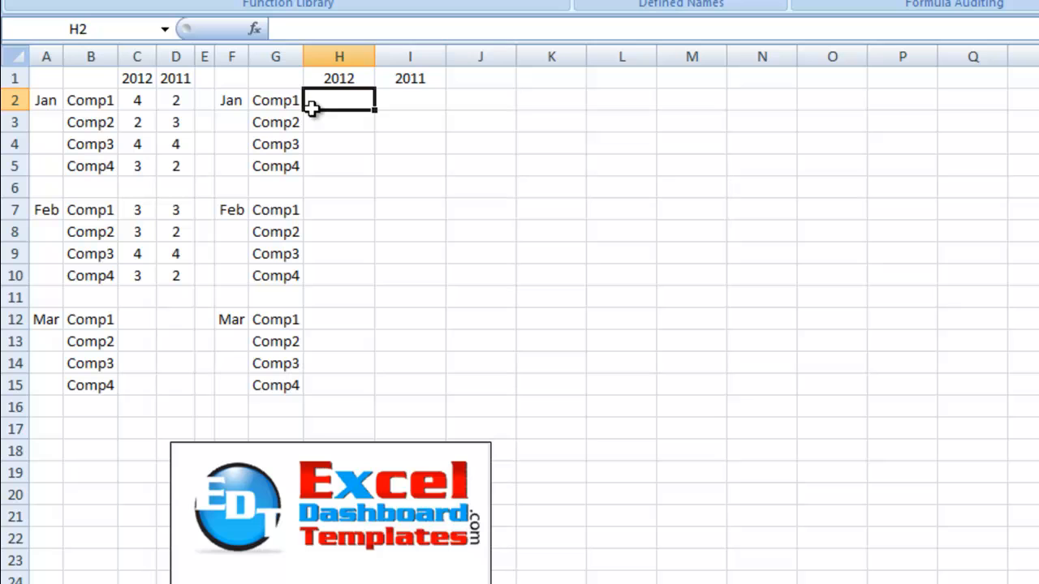
pyautogui.moveTo(282, 89)
pyautogui.write('=C2')
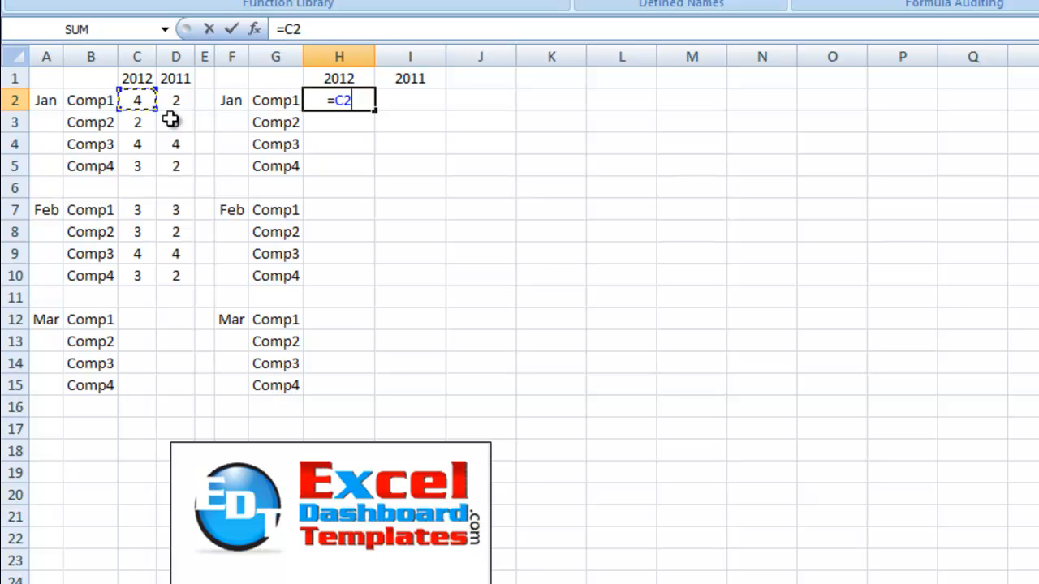
pyautogui.press('Enter')
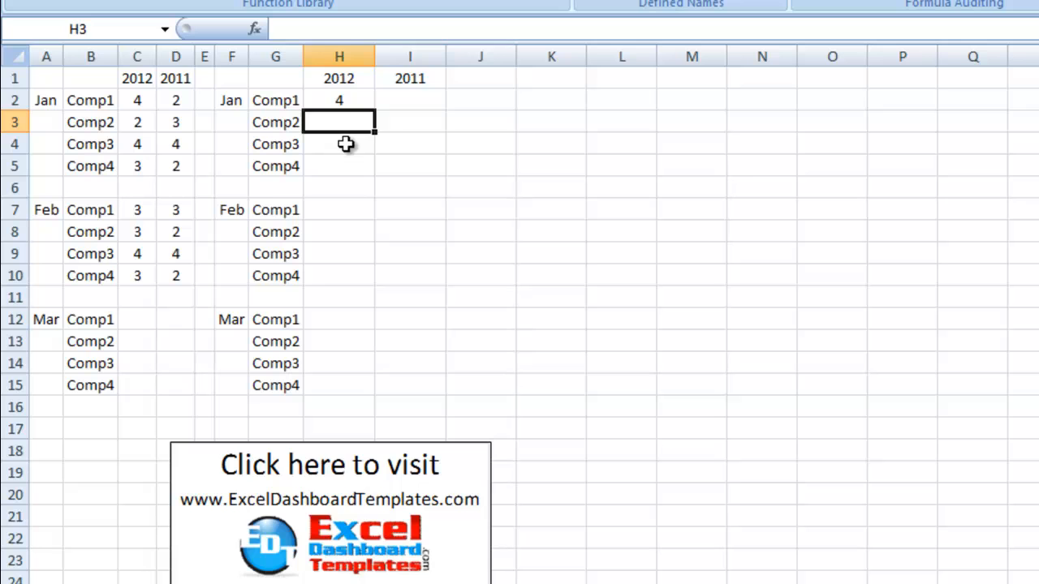
pyautogui.click(410, 99)
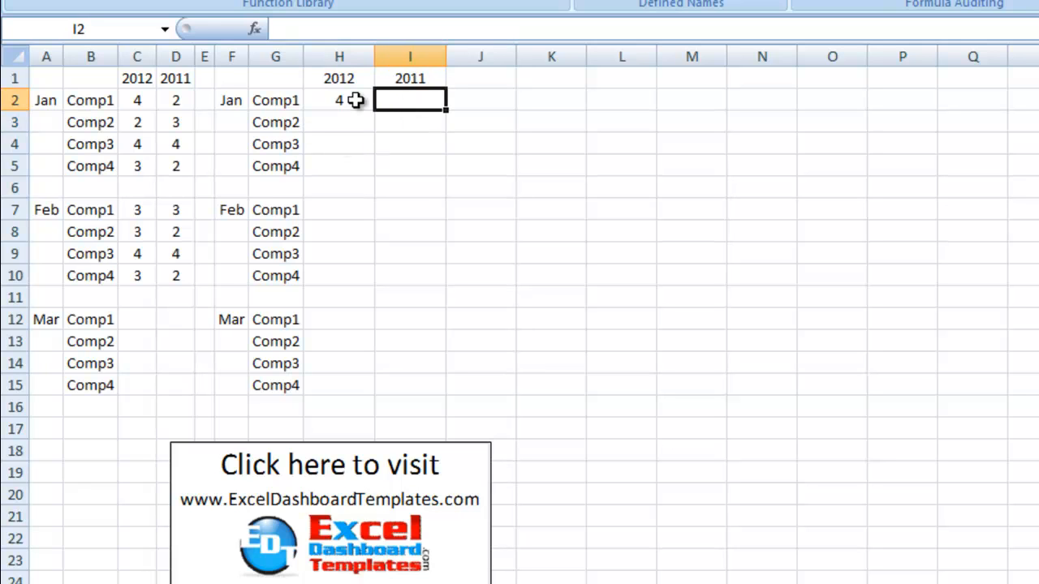
pyautogui.write('=-')
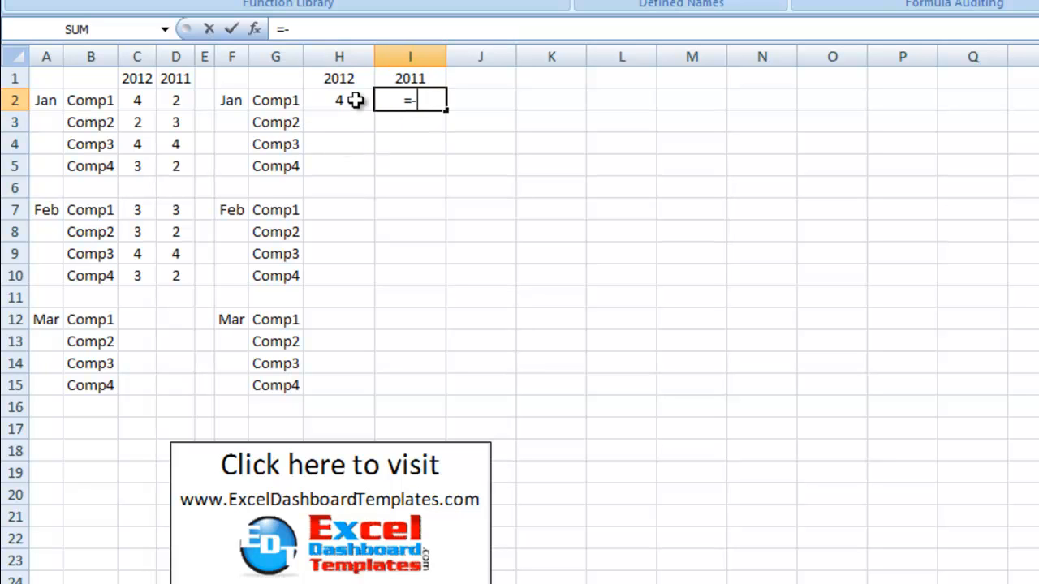
pyautogui.click(176, 100)
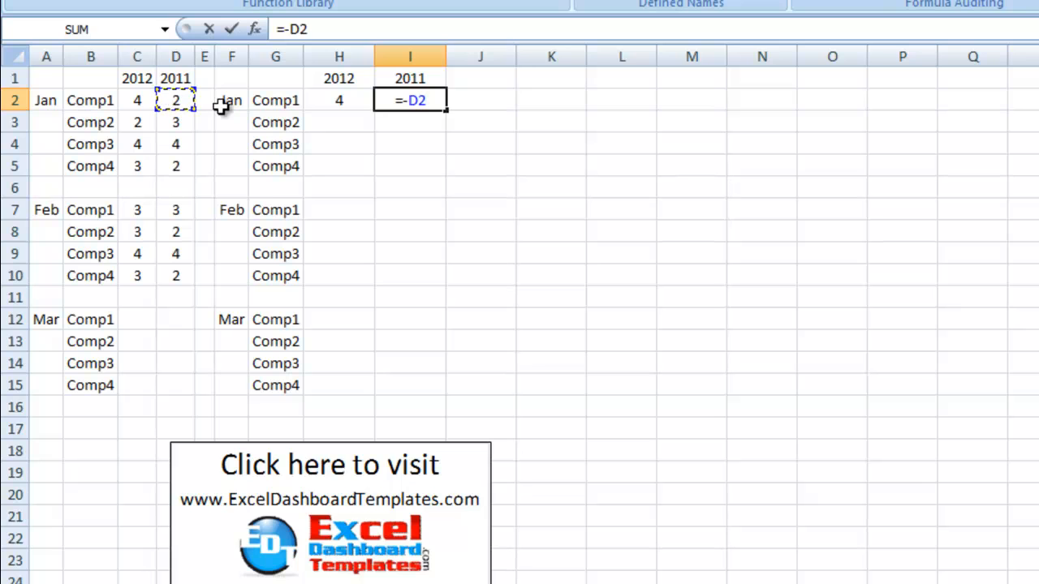
pyautogui.press('Enter')
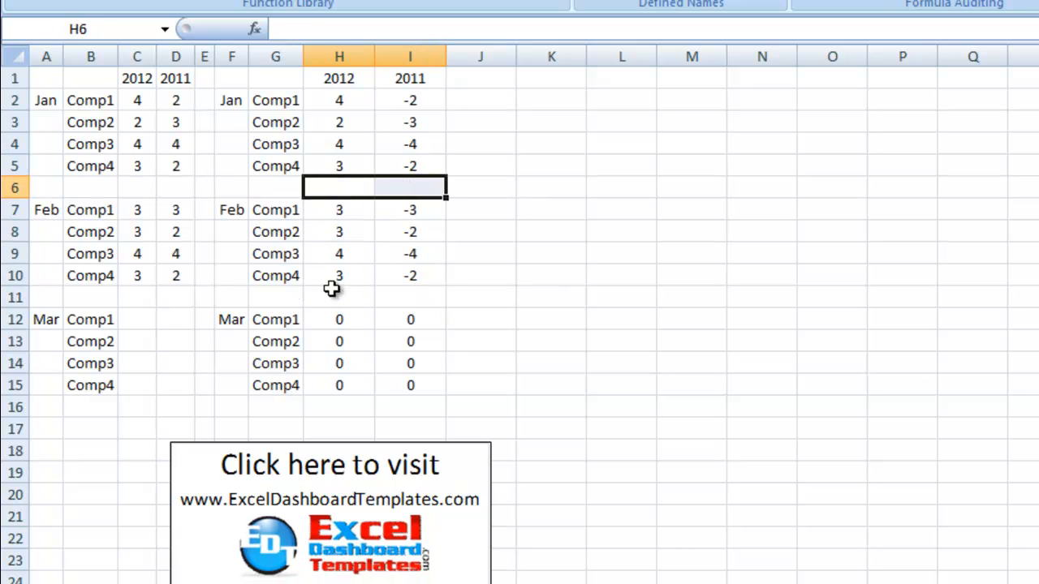
pyautogui.moveTo(123, 221)
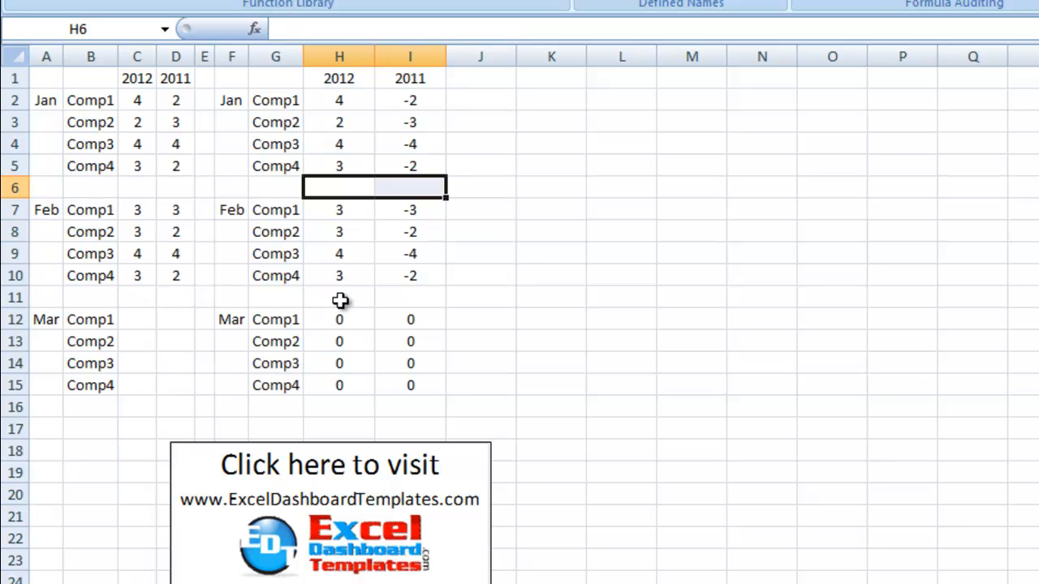
pyautogui.moveTo(347, 286)
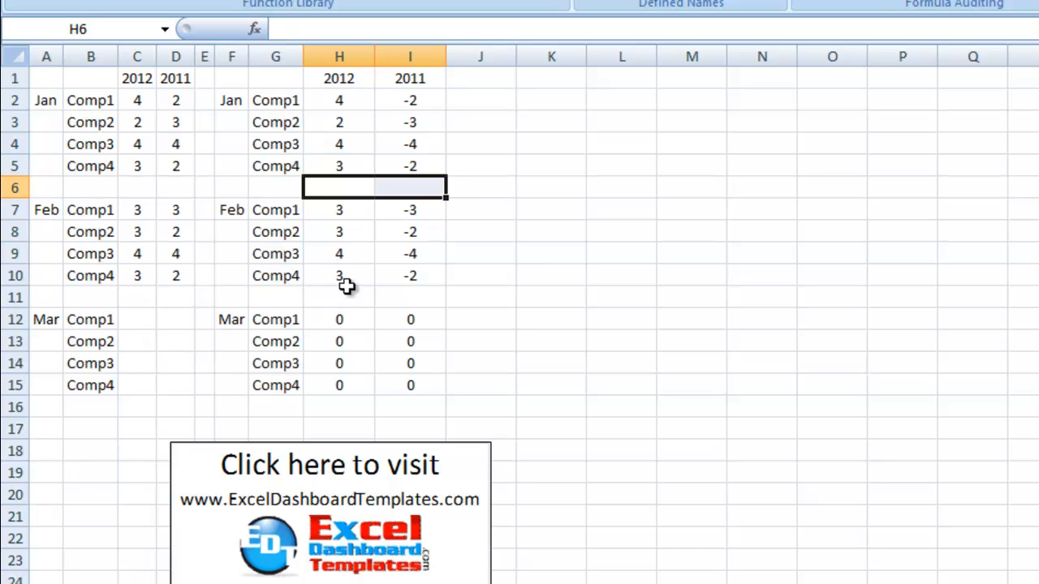
pyautogui.moveTo(236, 79)
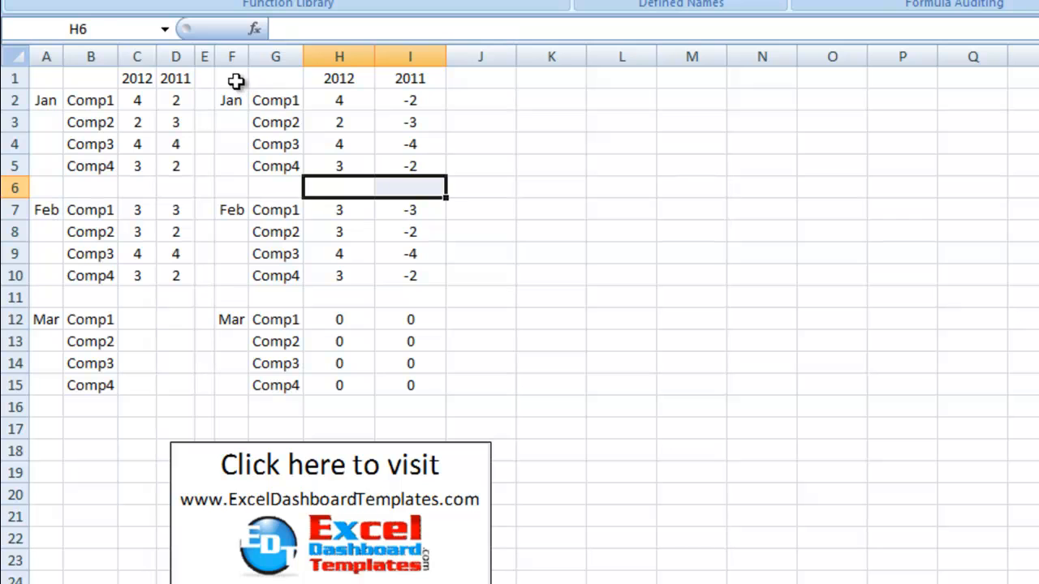
# Select the helper table range as the chart data.
pyautogui.moveTo(231, 78); pyautogui.dragTo(410, 406)
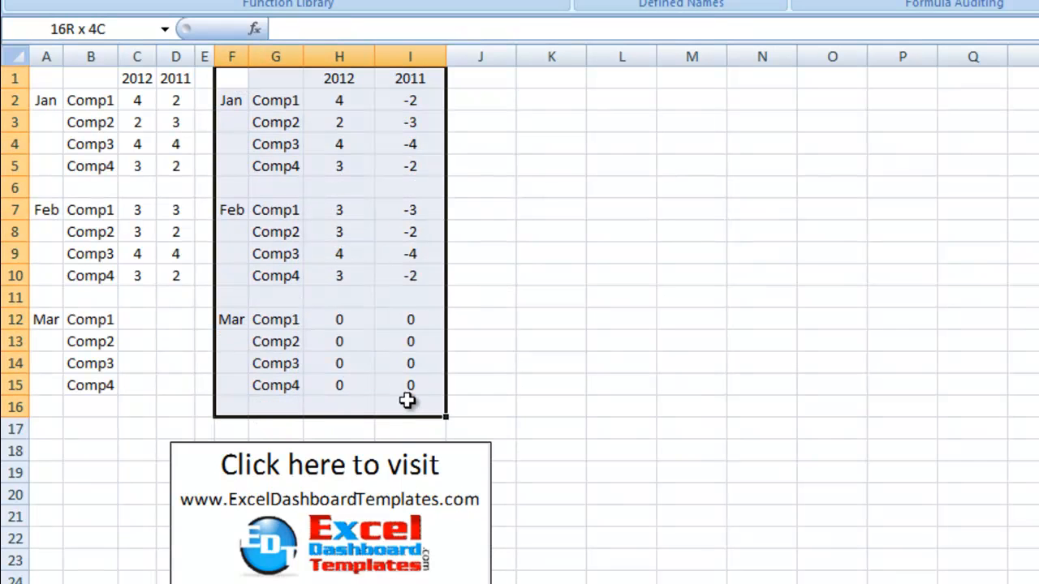
# Insert a 2-D Clustered Column chart from the selected helper table.
pyautogui.moveTo(406, 406); pyautogui.dragTo(394, 386)
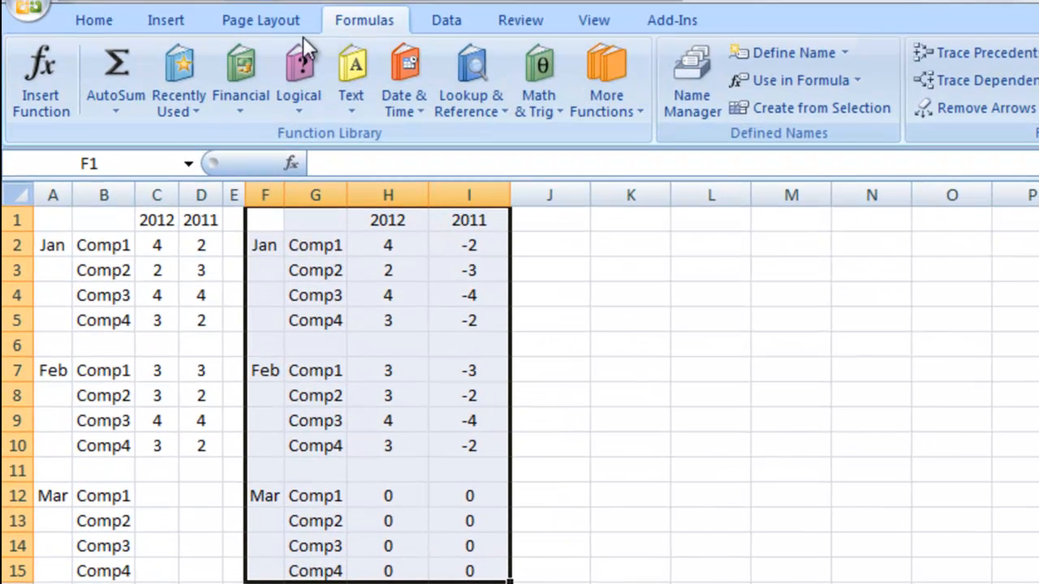
pyautogui.click(165, 20)
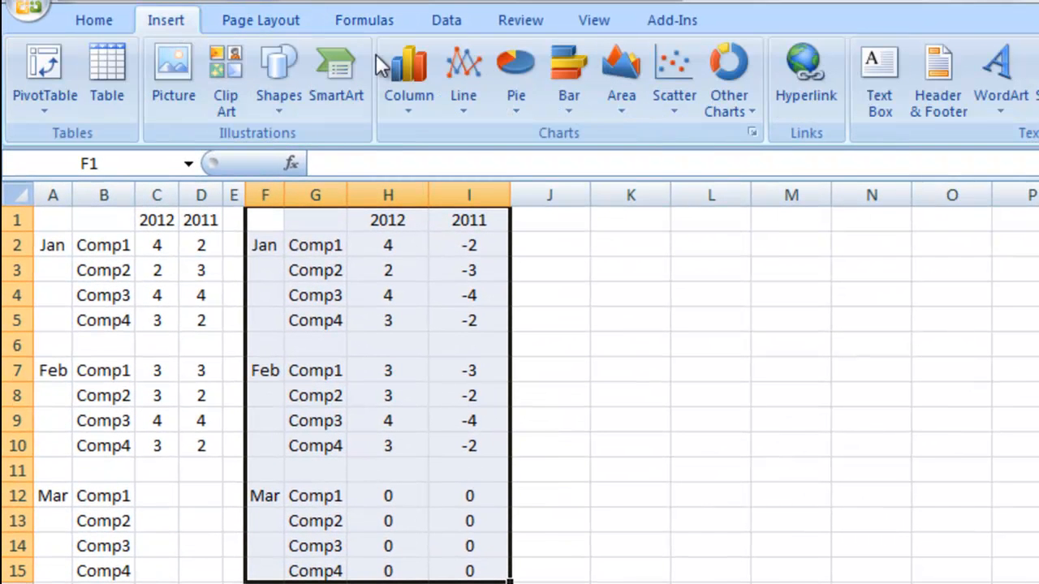
pyautogui.click(408, 73)
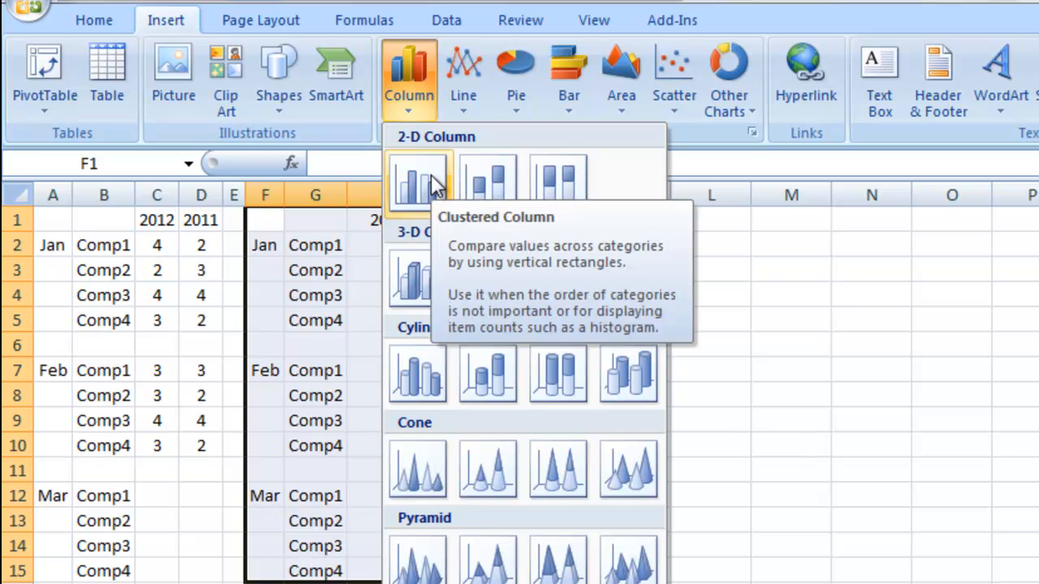
pyautogui.click(415, 182)
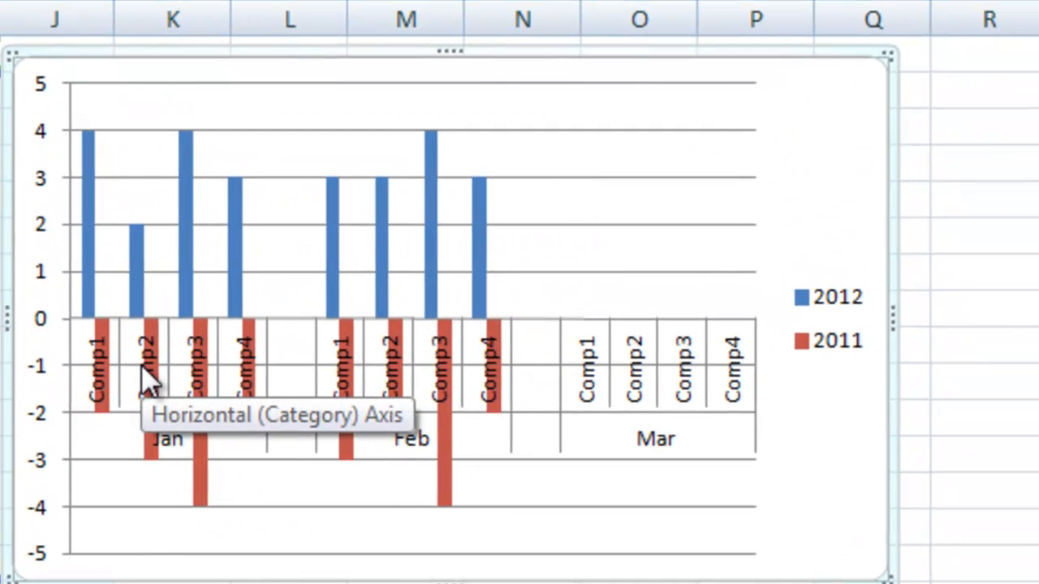
pyautogui.moveTo(213, 408)
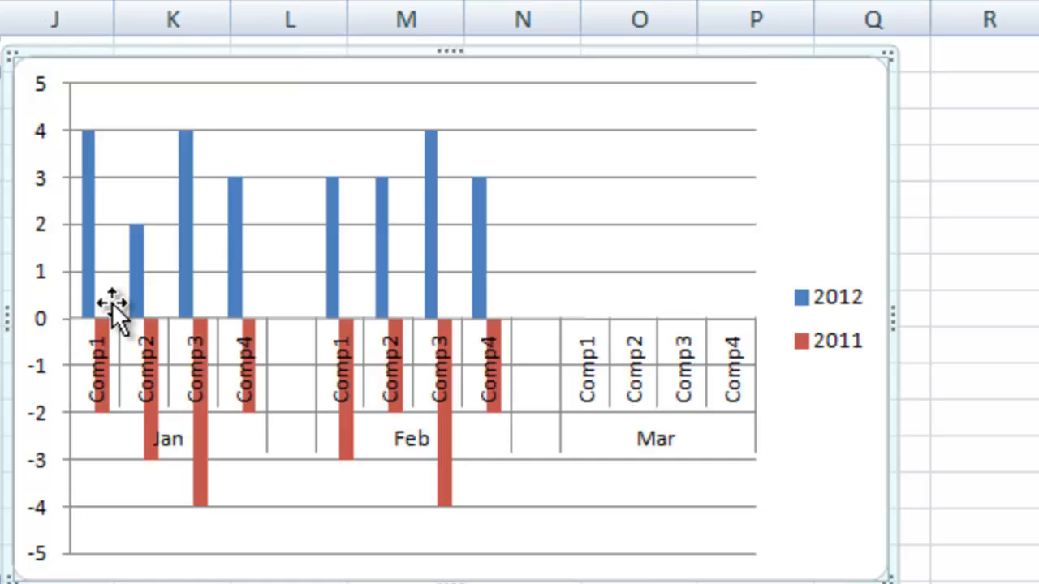
pyautogui.moveTo(102, 292)
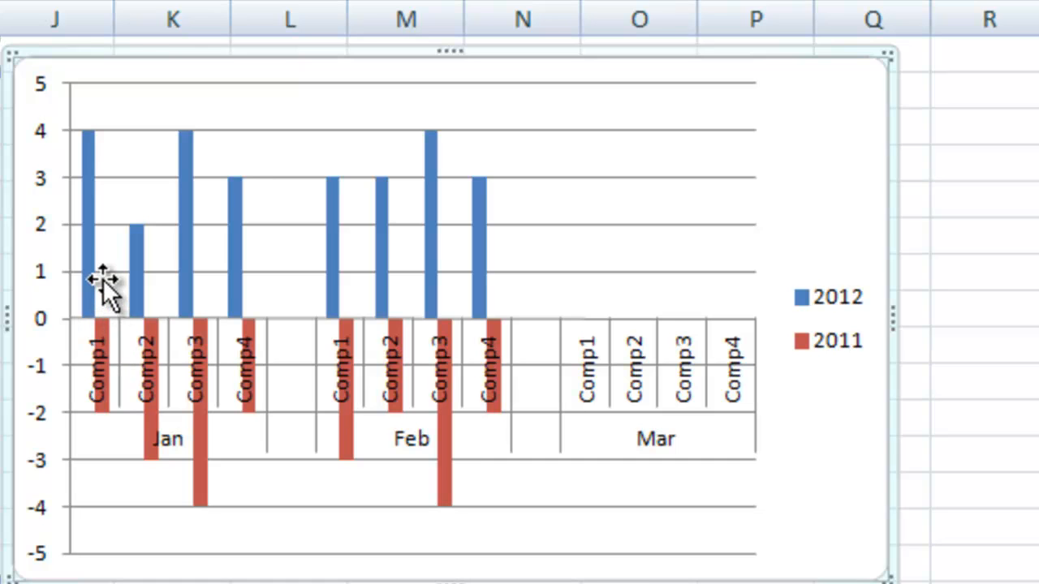
pyautogui.moveTo(104, 288)
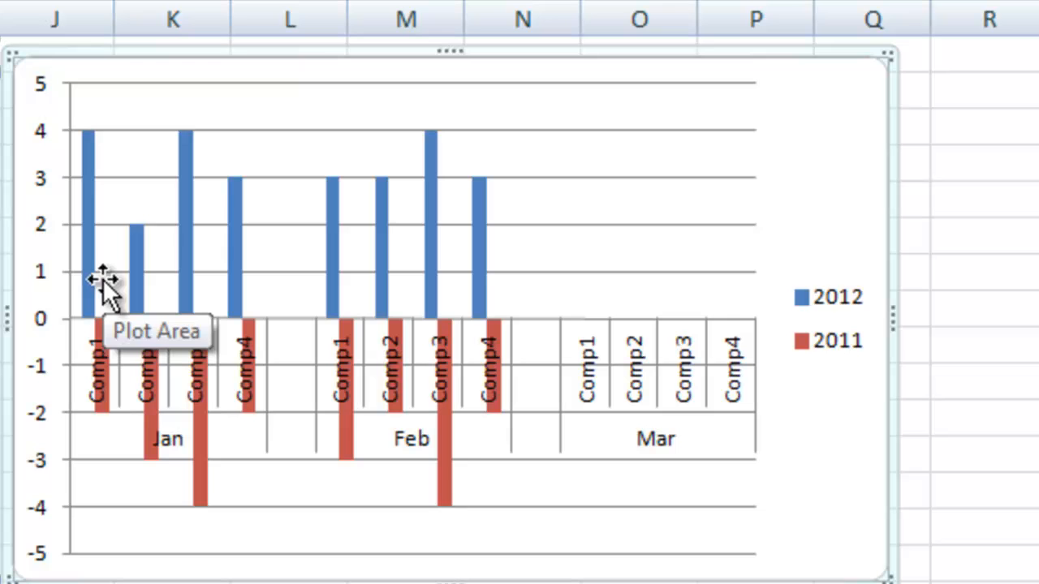
pyautogui.moveTo(199, 491)
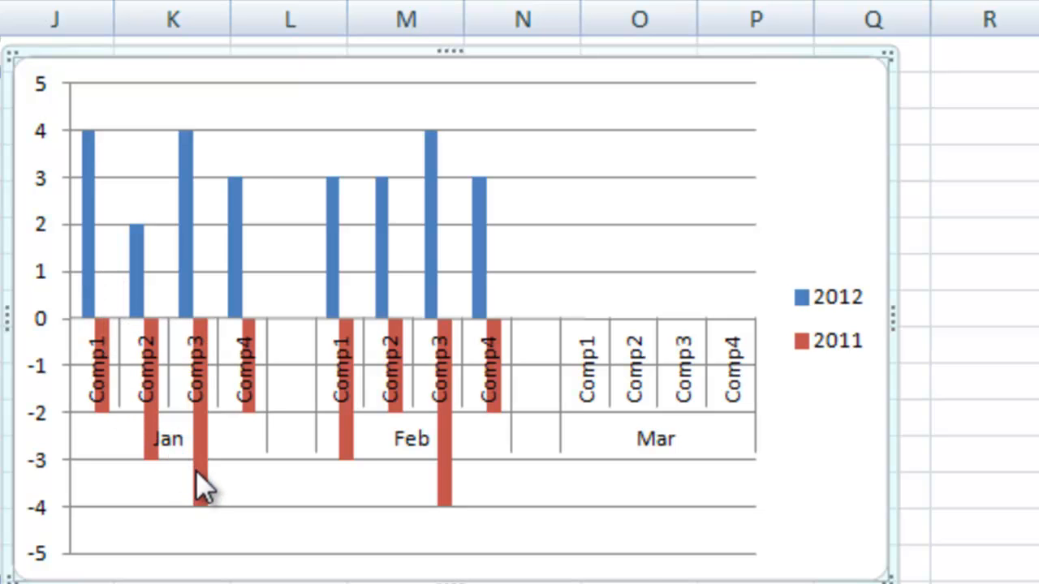
# Set the 2011 data series to plot on the Secondary Axis.
pyautogui.click(195, 487)
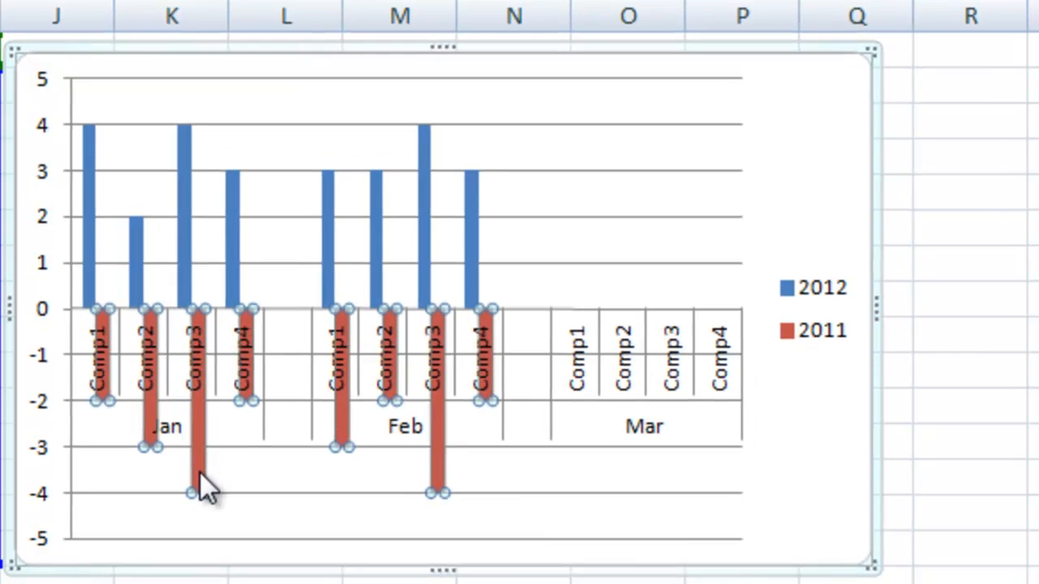
pyautogui.rightClick(188, 483)
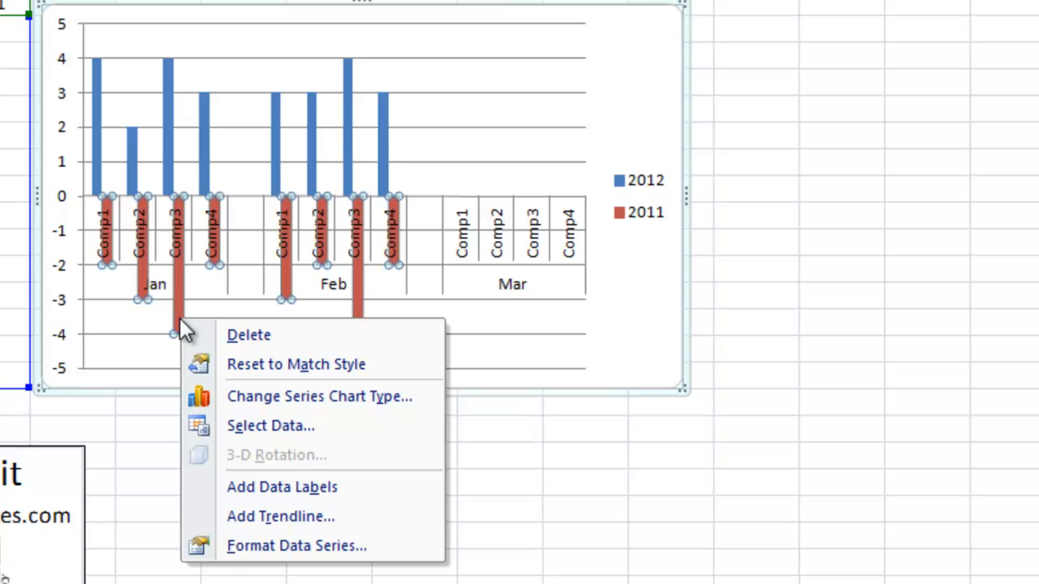
pyautogui.moveTo(258, 547)
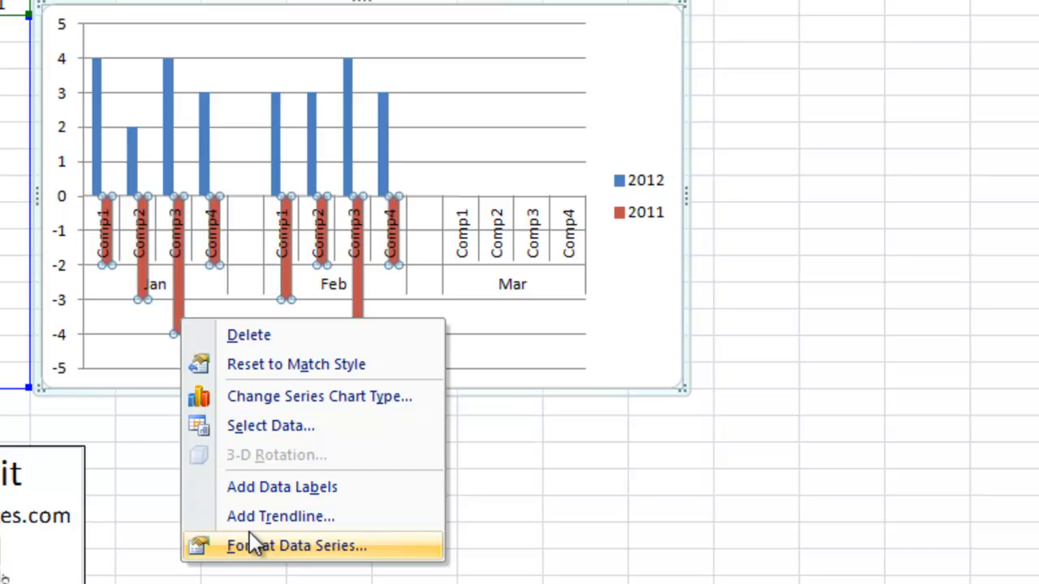
pyautogui.click(292, 547)
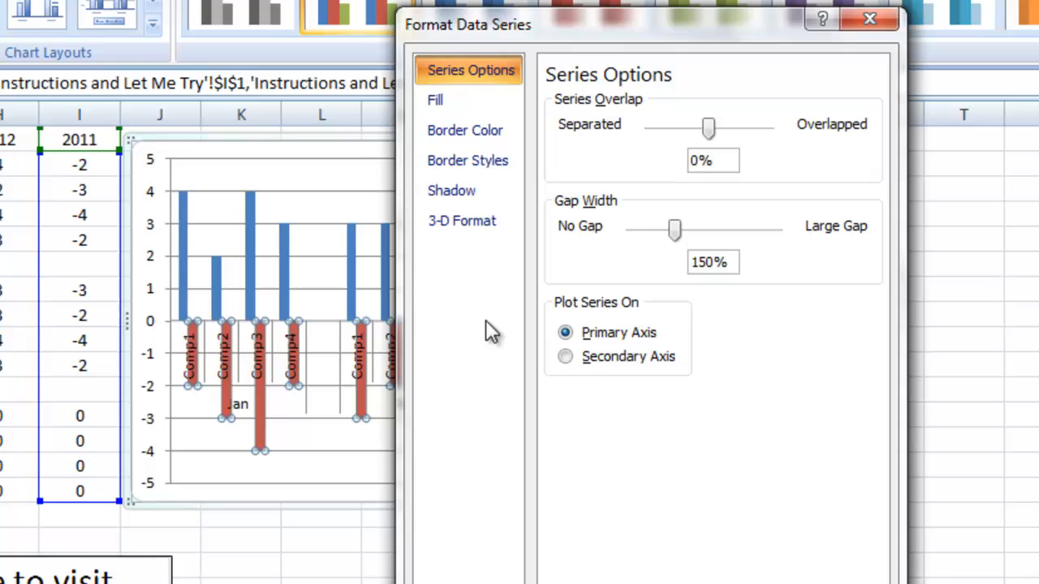
pyautogui.click(565, 372)
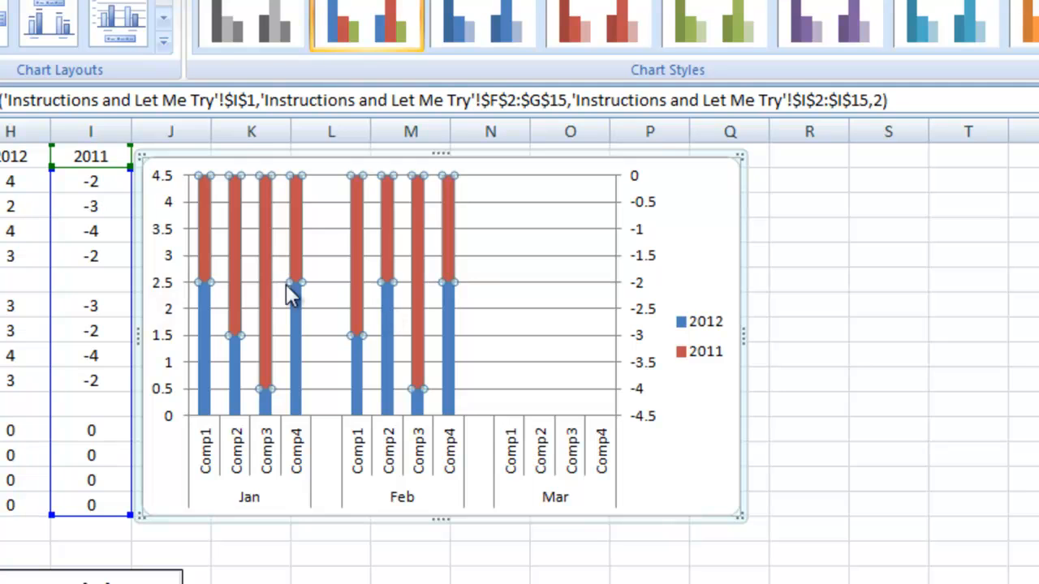
pyautogui.moveTo(323, 184)
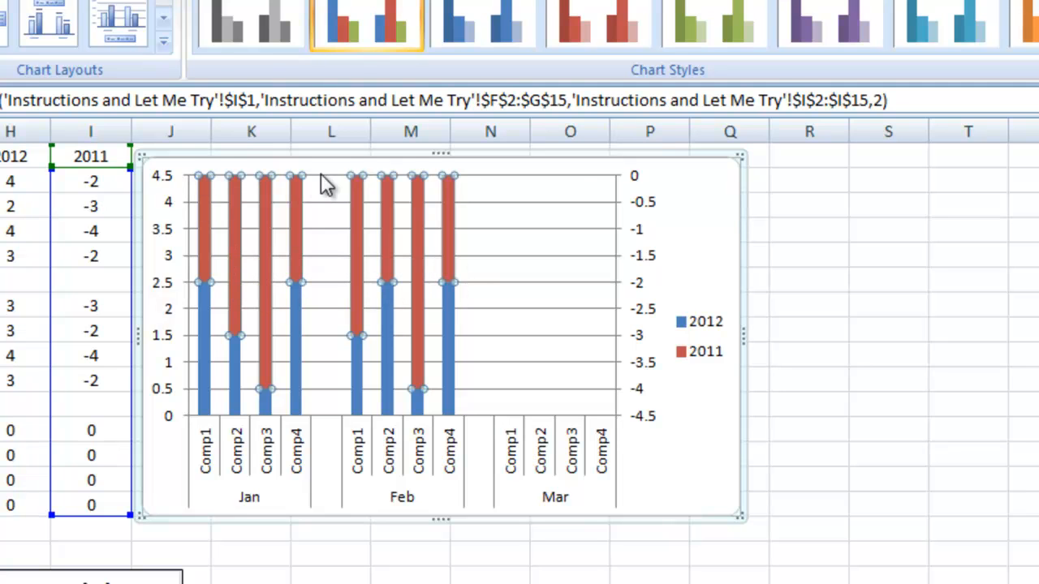
pyautogui.moveTo(229, 172)
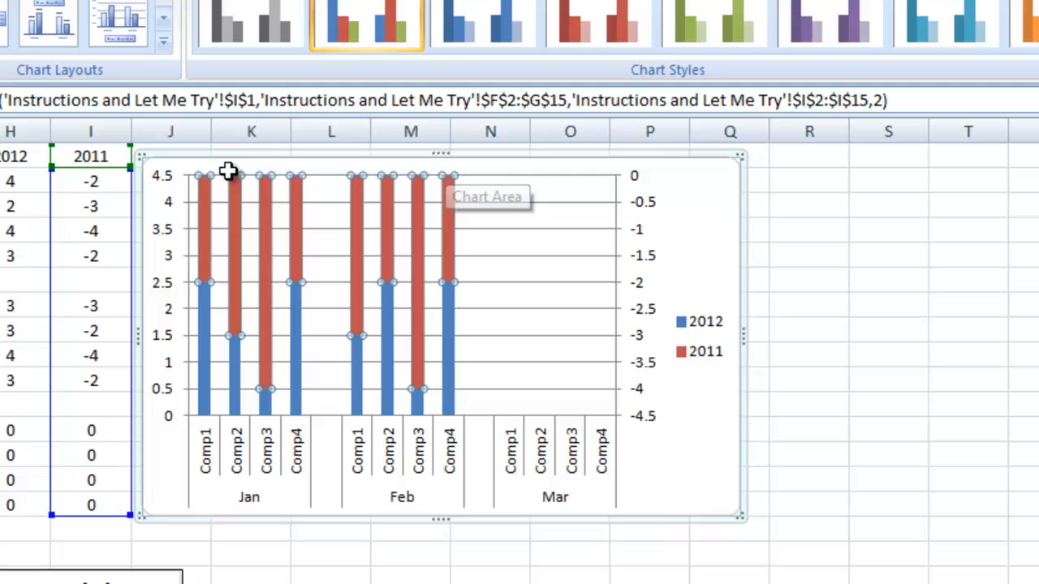
pyautogui.moveTo(662, 268)
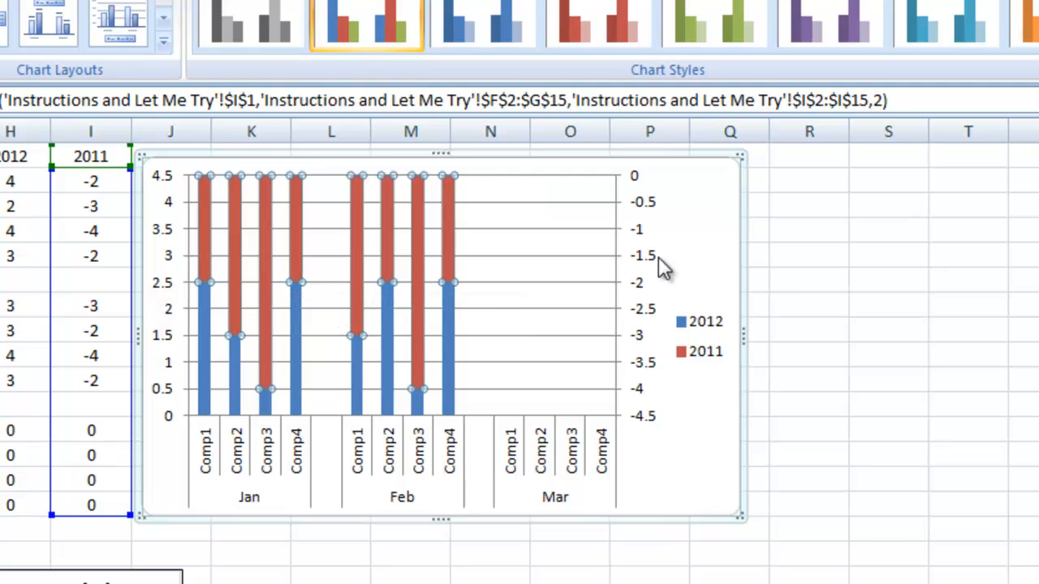
pyautogui.moveTo(636, 339)
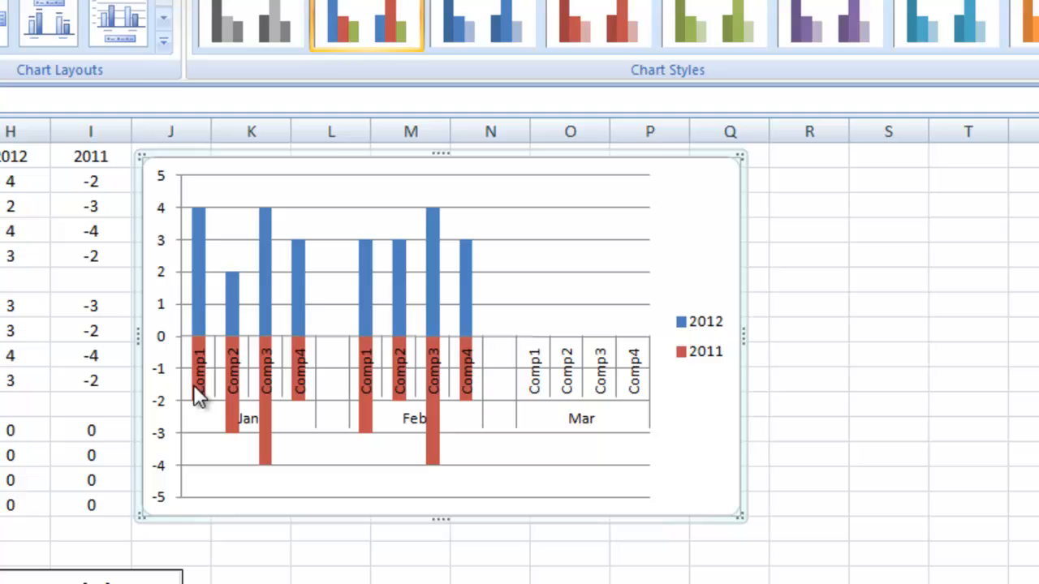
pyautogui.moveTo(179, 385)
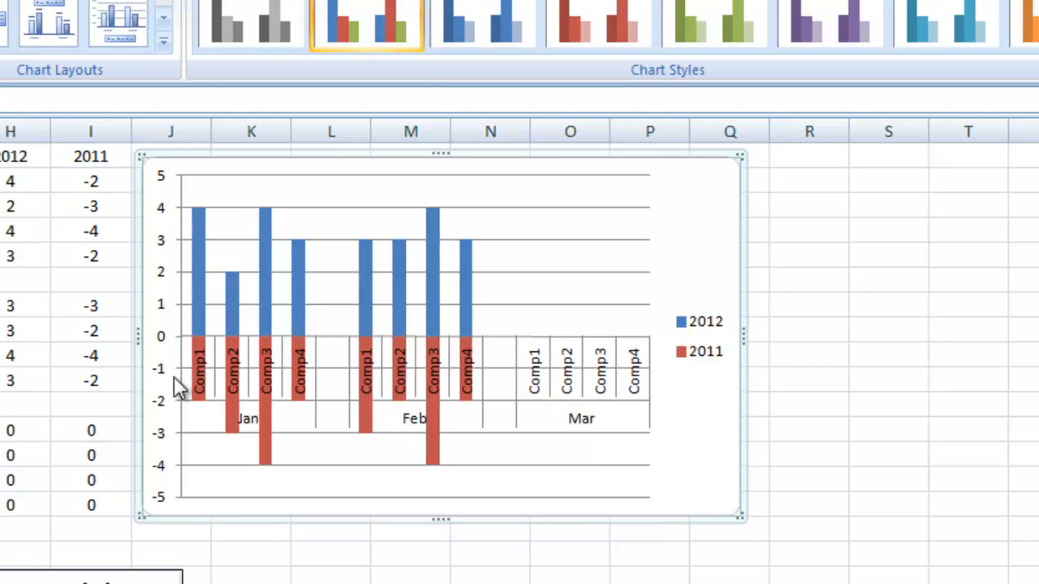
pyautogui.moveTo(331, 398)
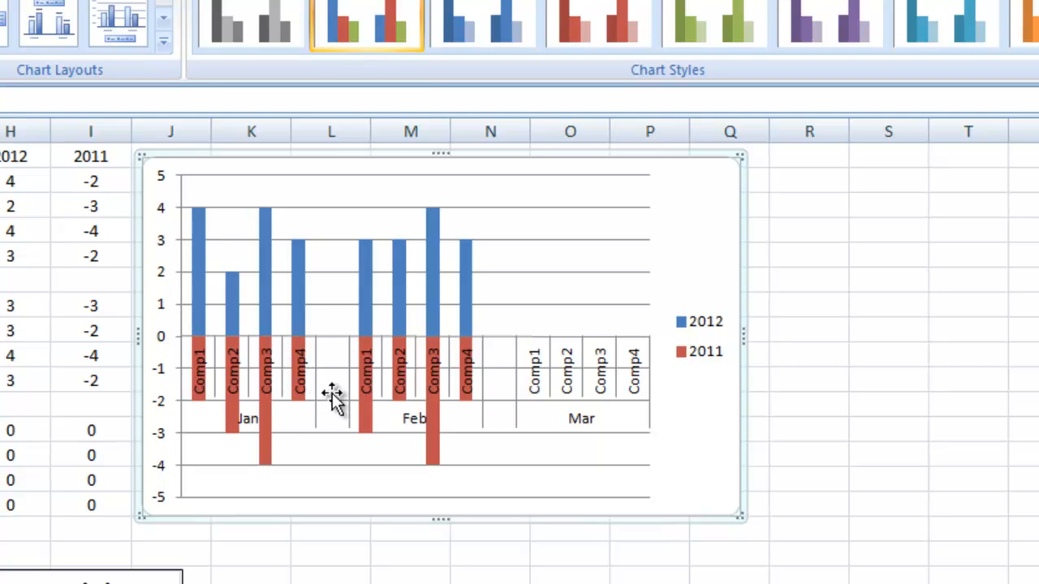
pyautogui.moveTo(304, 459)
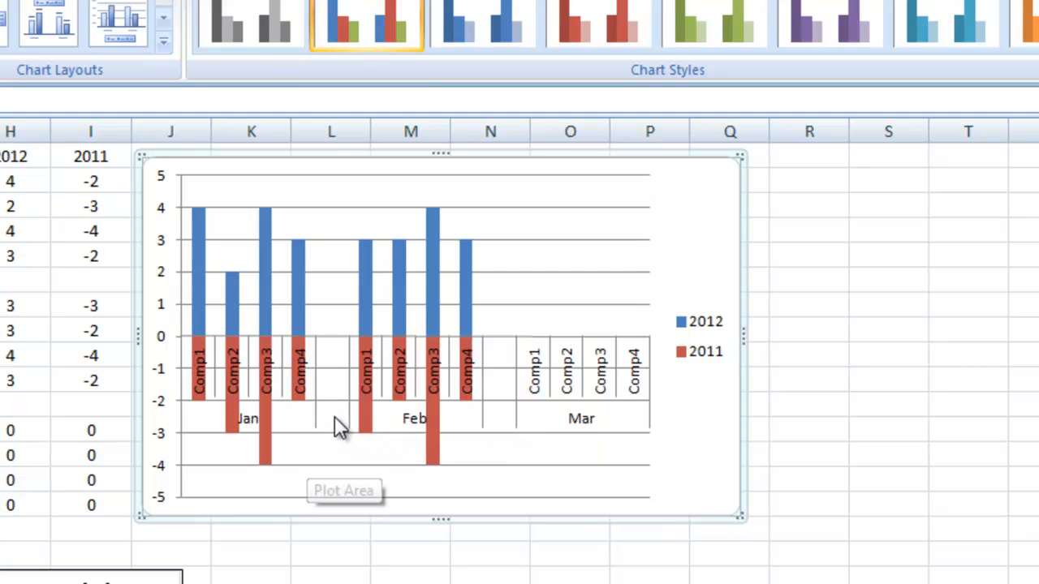
pyautogui.moveTo(359, 349)
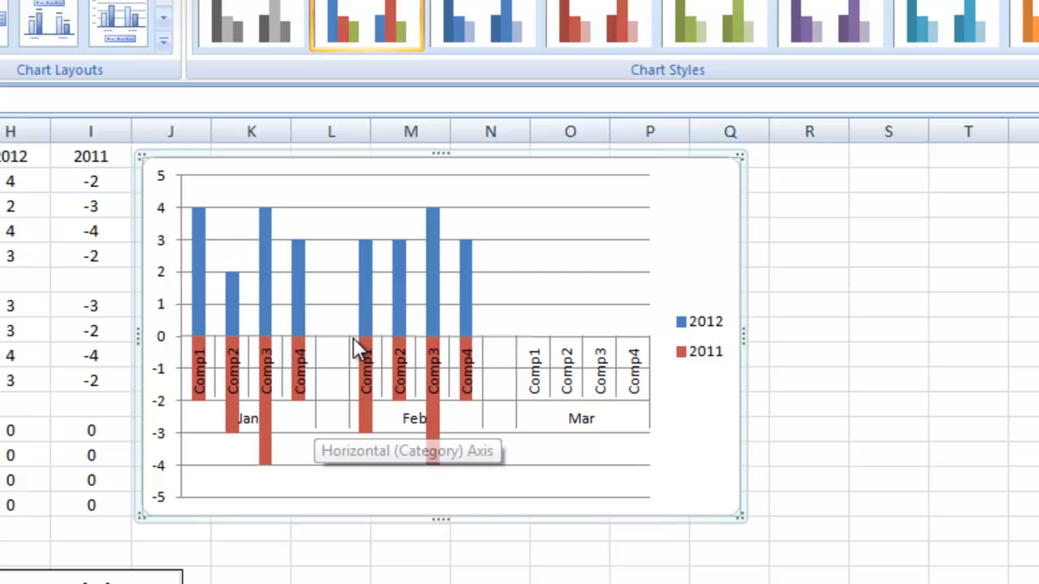
pyautogui.moveTo(489, 422)
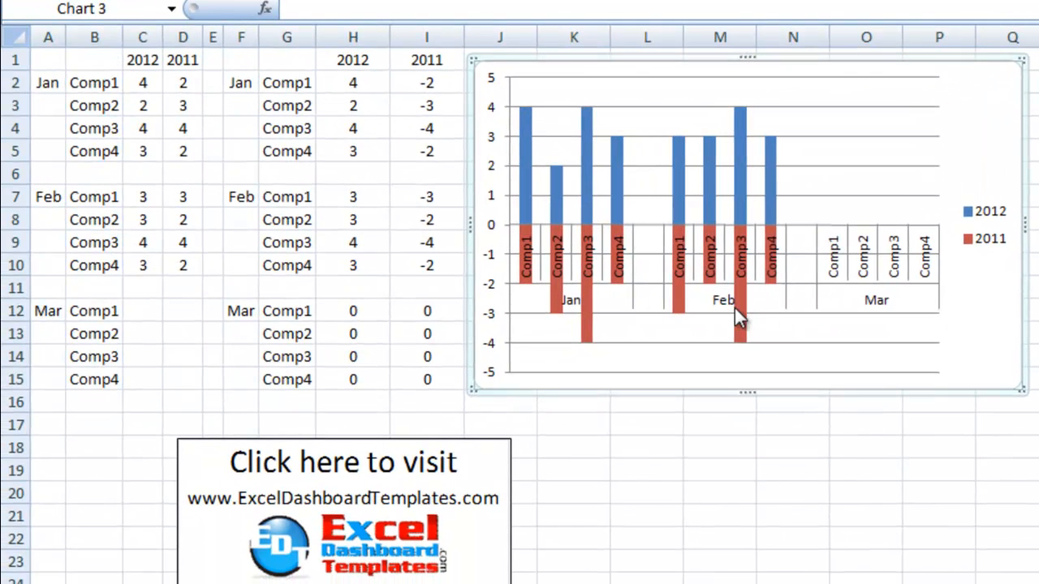
pyautogui.click(286, 196)
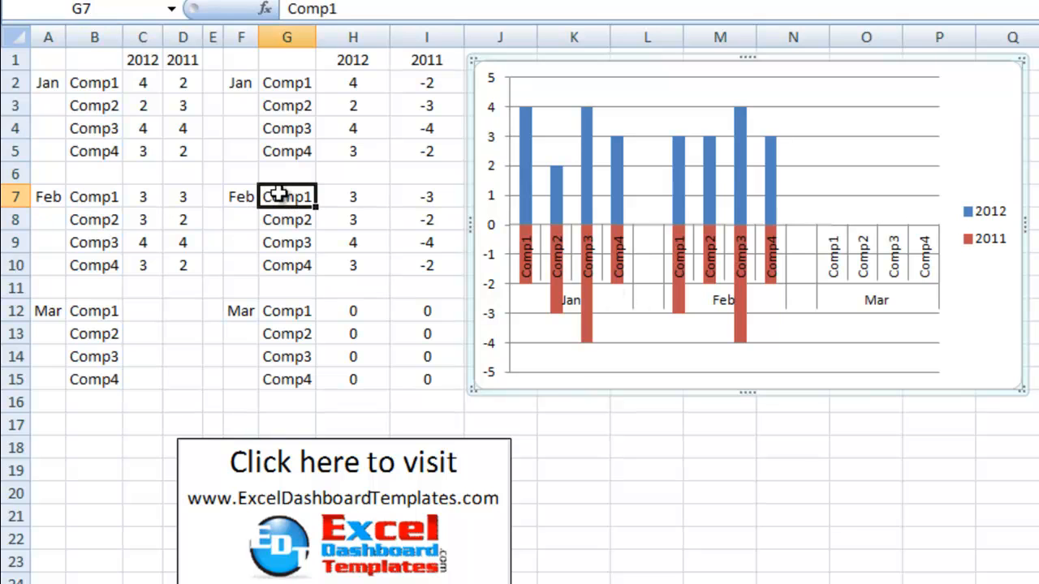
pyautogui.click(241, 174)
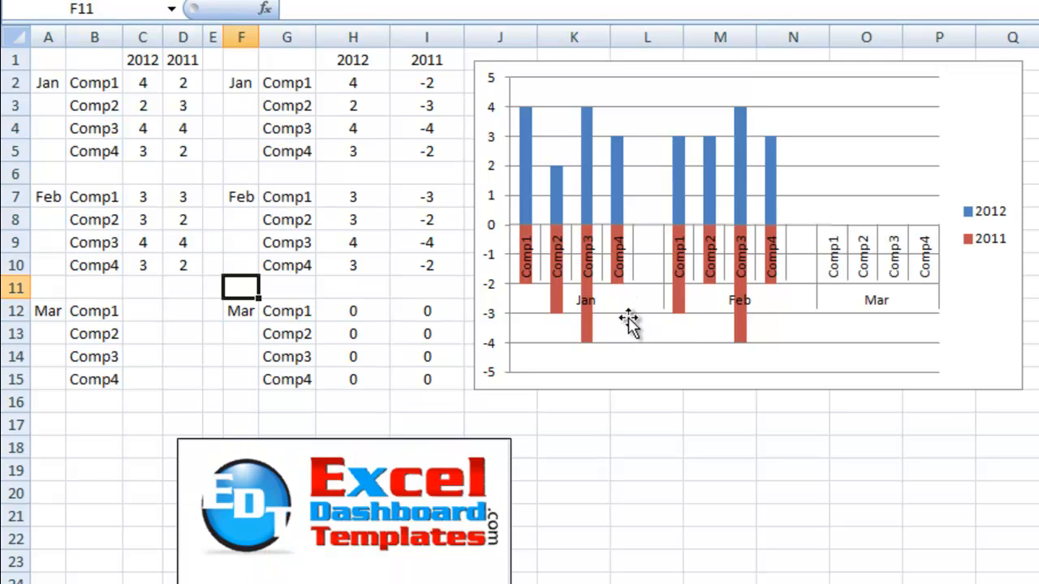
pyautogui.moveTo(672, 316)
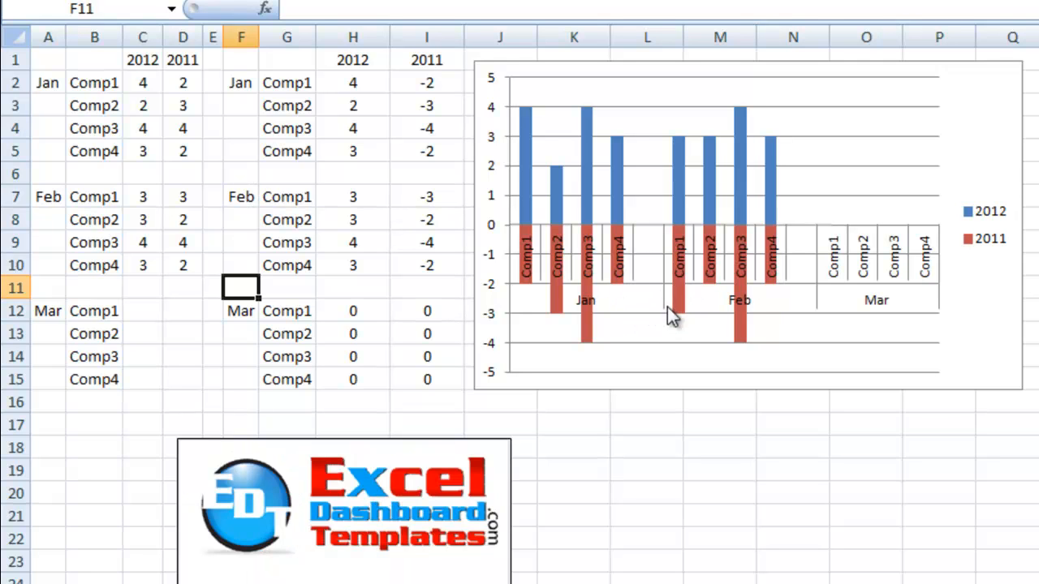
pyautogui.moveTo(625, 296)
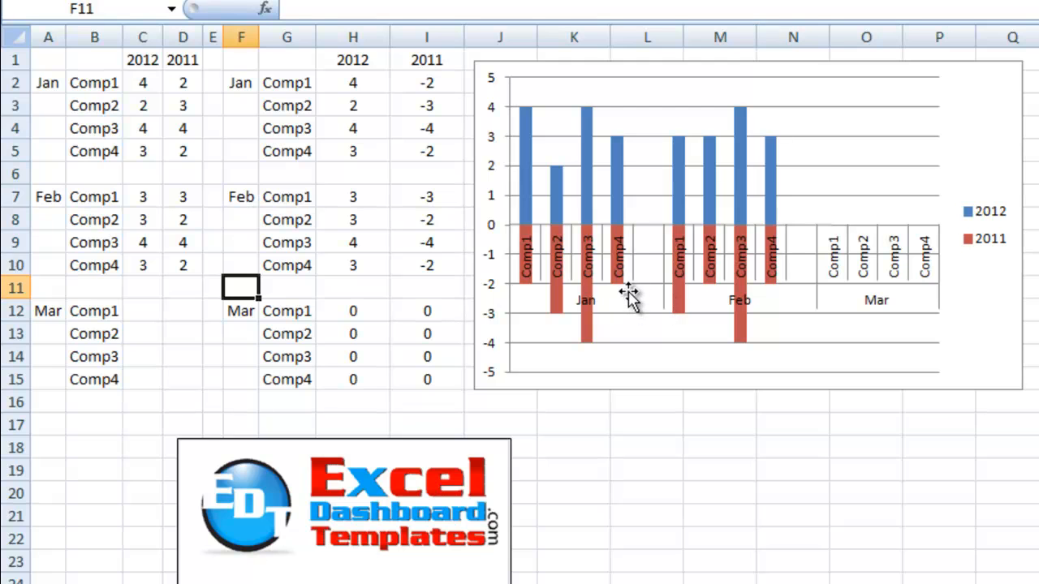
pyautogui.moveTo(649, 218)
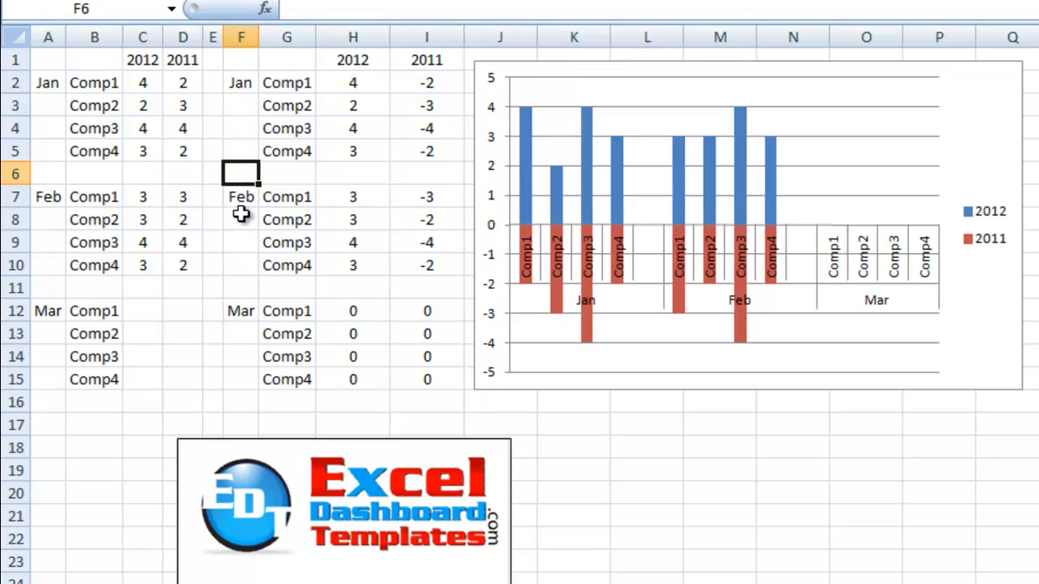
pyautogui.click(242, 242)
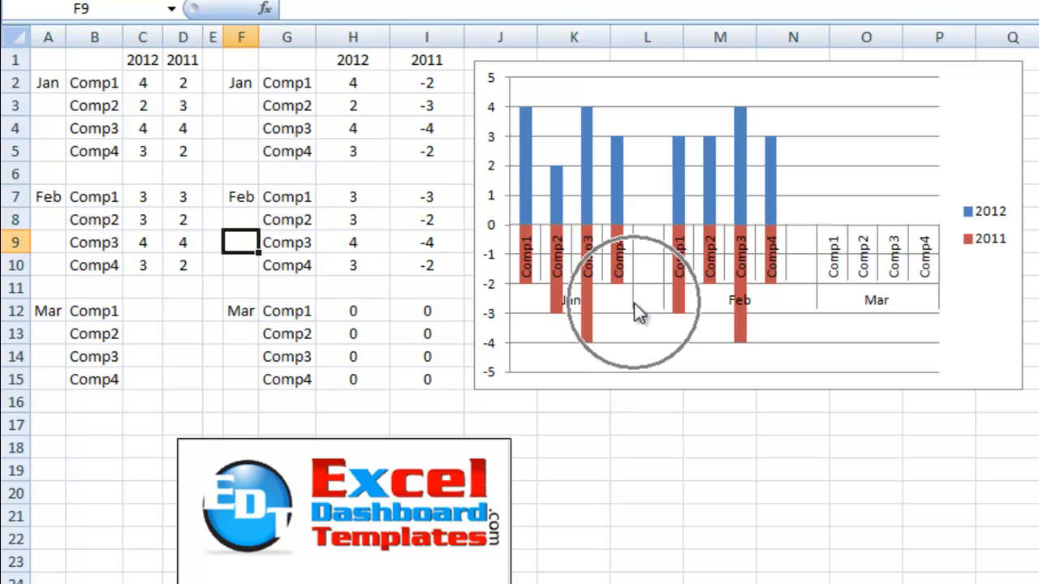
pyautogui.click(240, 288)
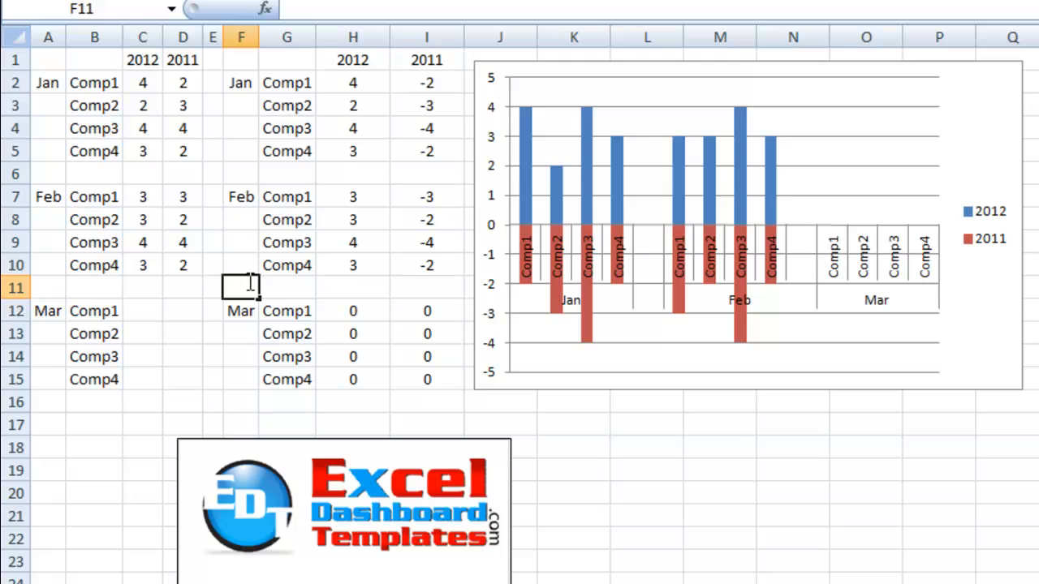
pyautogui.click(241, 310)
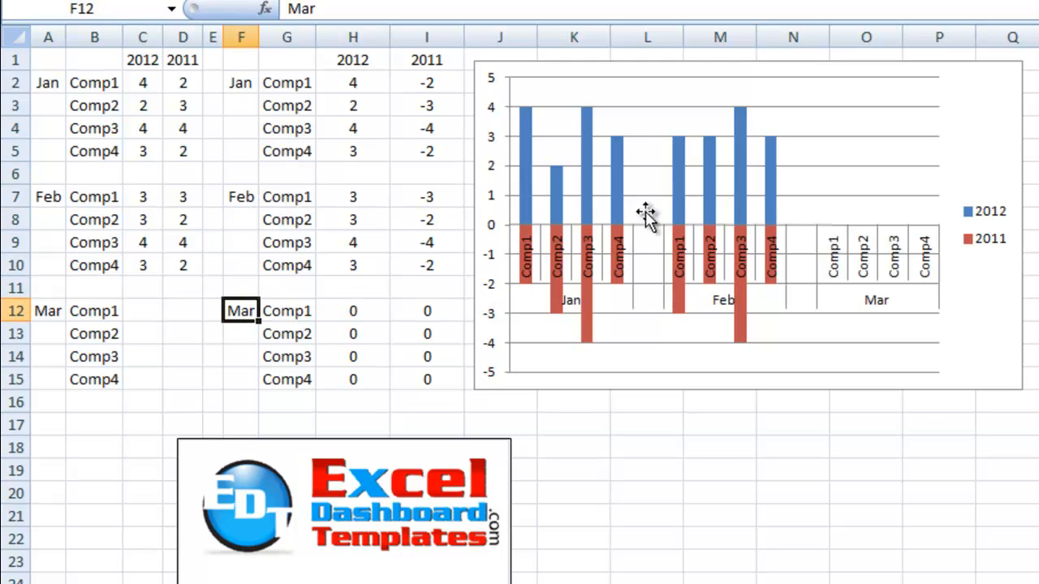
pyautogui.moveTo(676, 235)
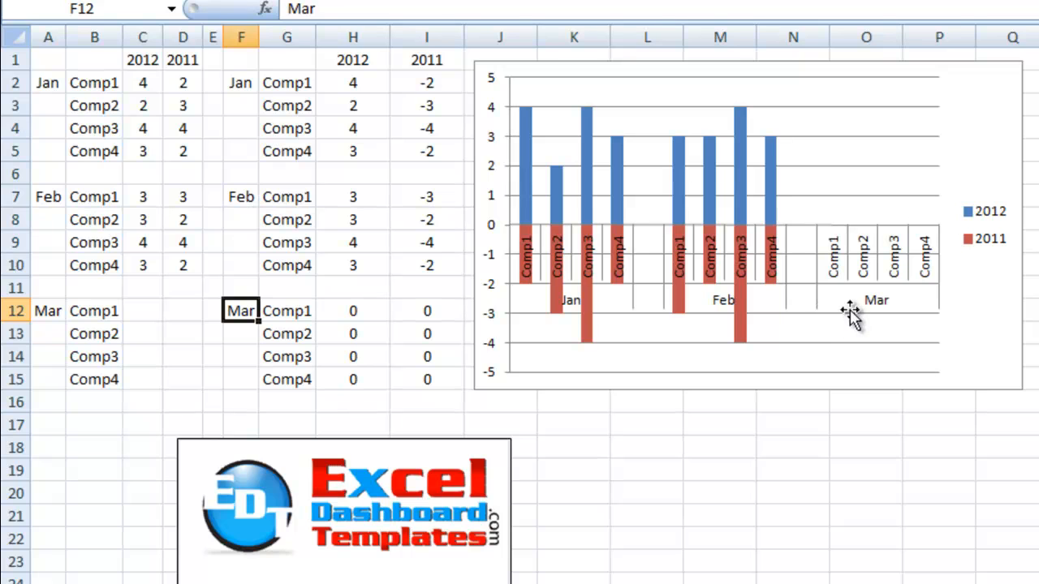
pyautogui.moveTo(674, 332)
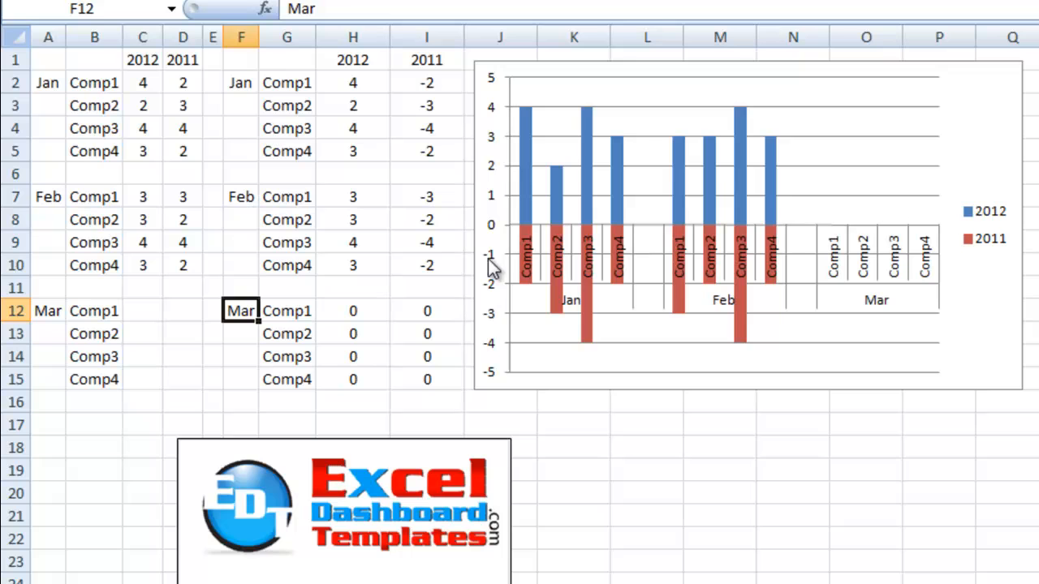
pyautogui.moveTo(496, 313)
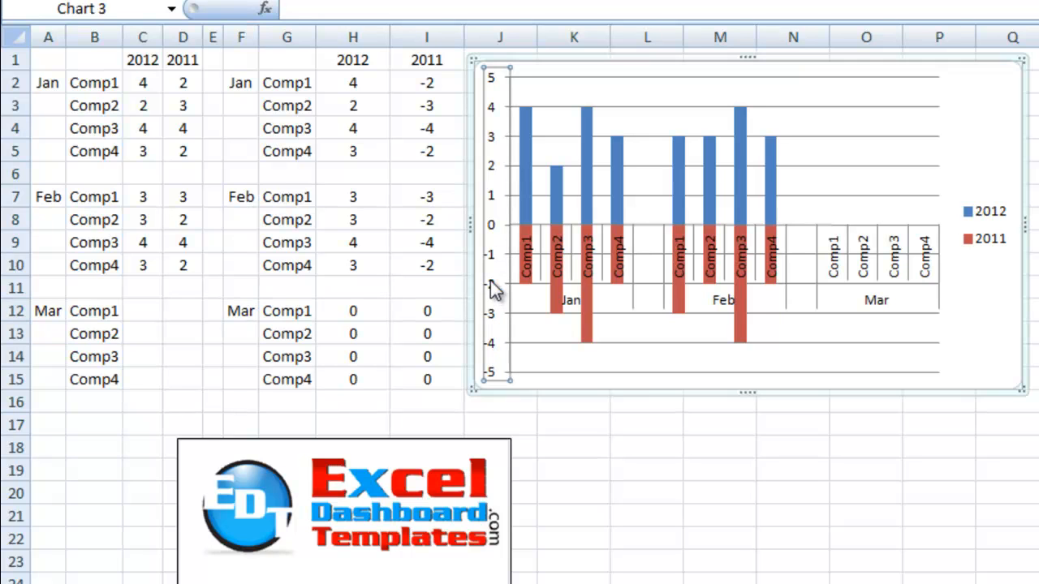
# Switch the vertical axis number format to Custom with an empty format code.
pyautogui.rightClick(493, 288)
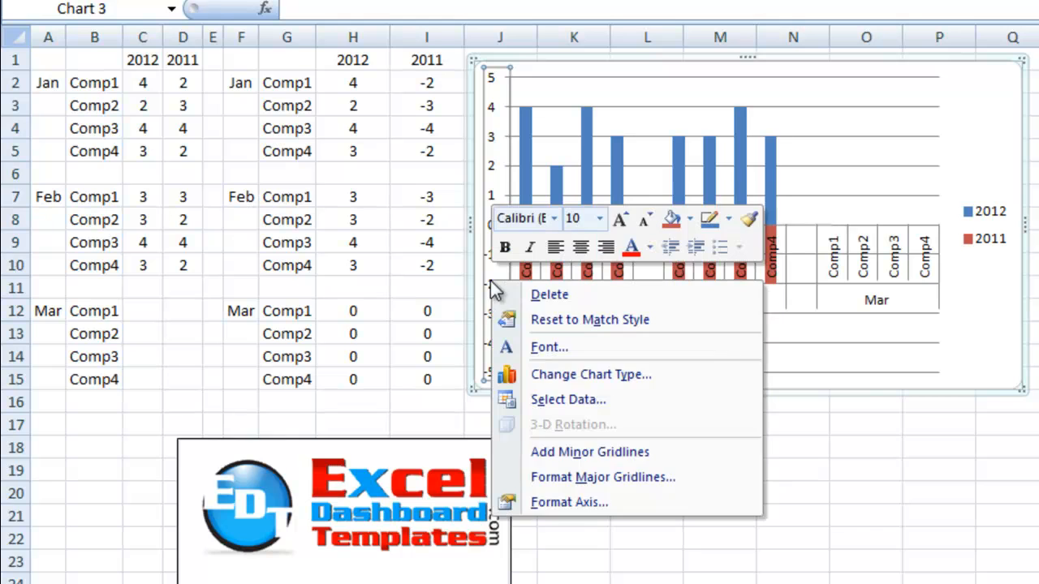
pyautogui.click(570, 503)
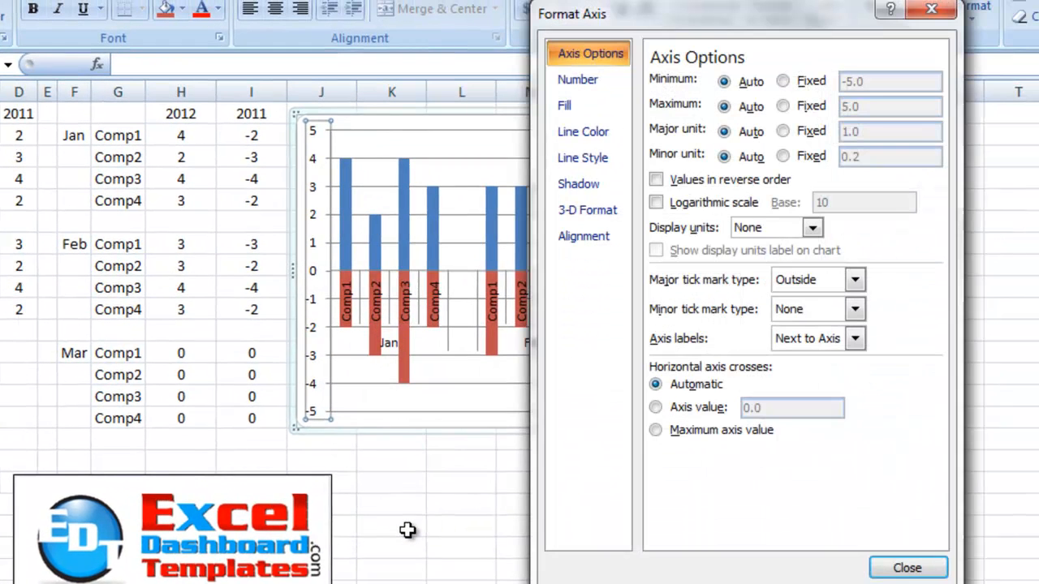
pyautogui.moveTo(578, 79)
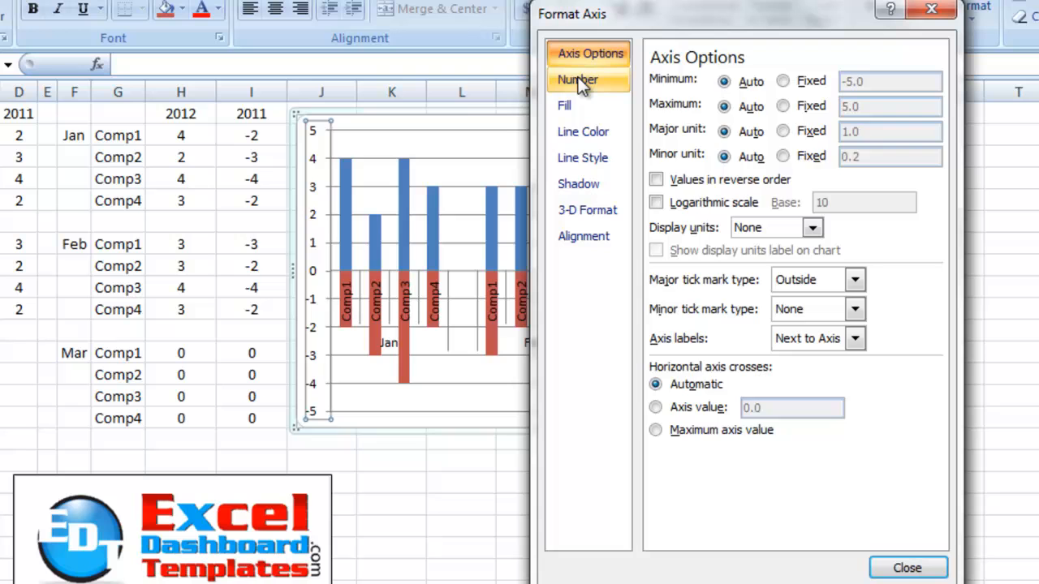
pyautogui.click(578, 79)
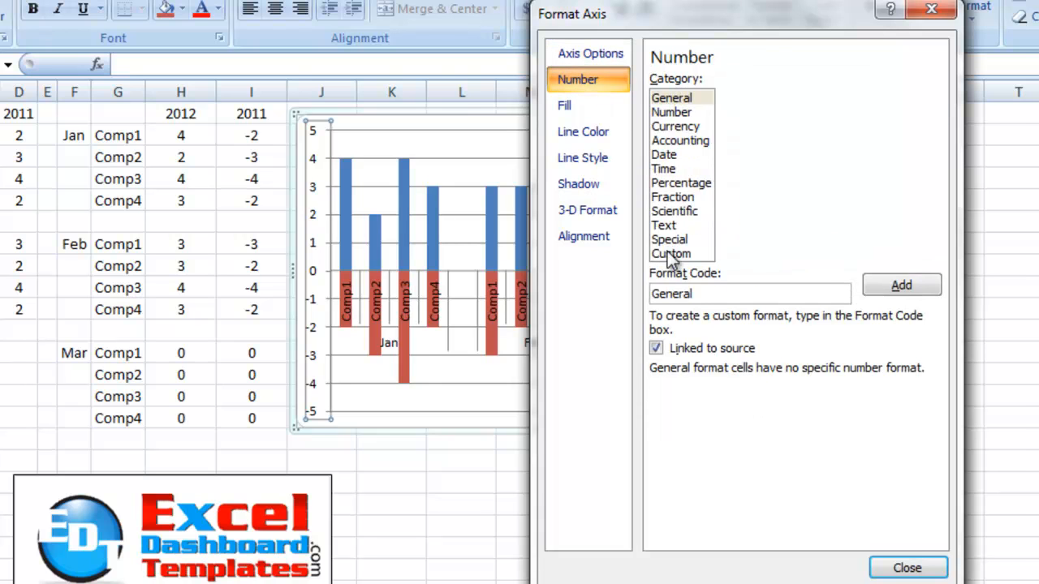
pyautogui.click(671, 252)
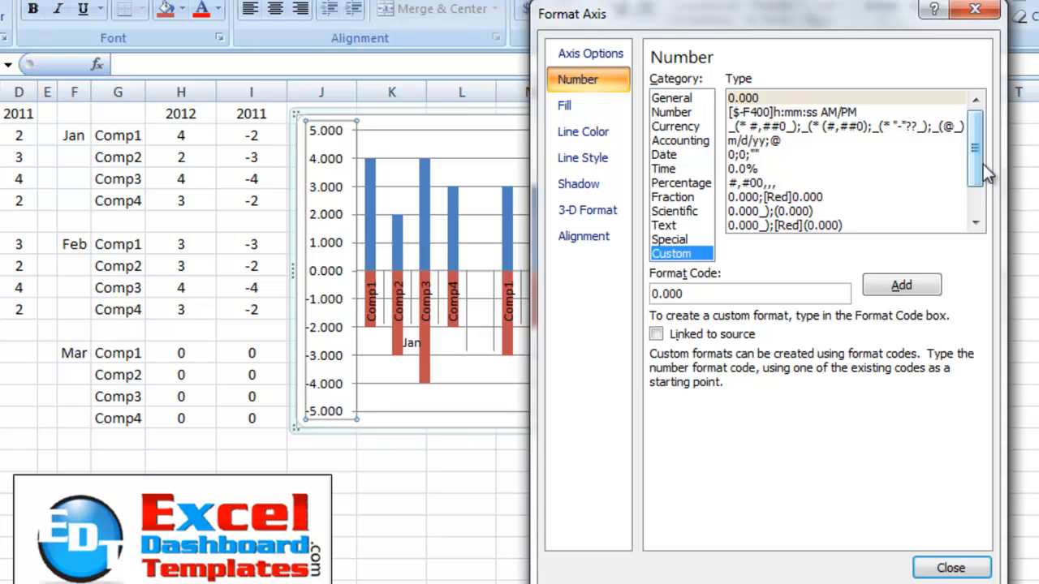
pyautogui.scroll(-3)
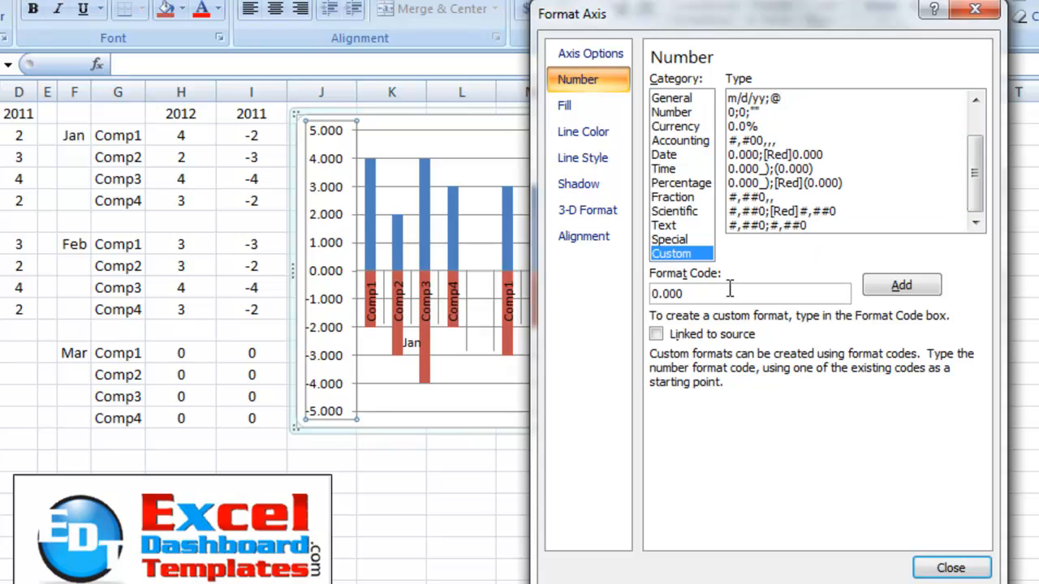
pyautogui.click(730, 294)
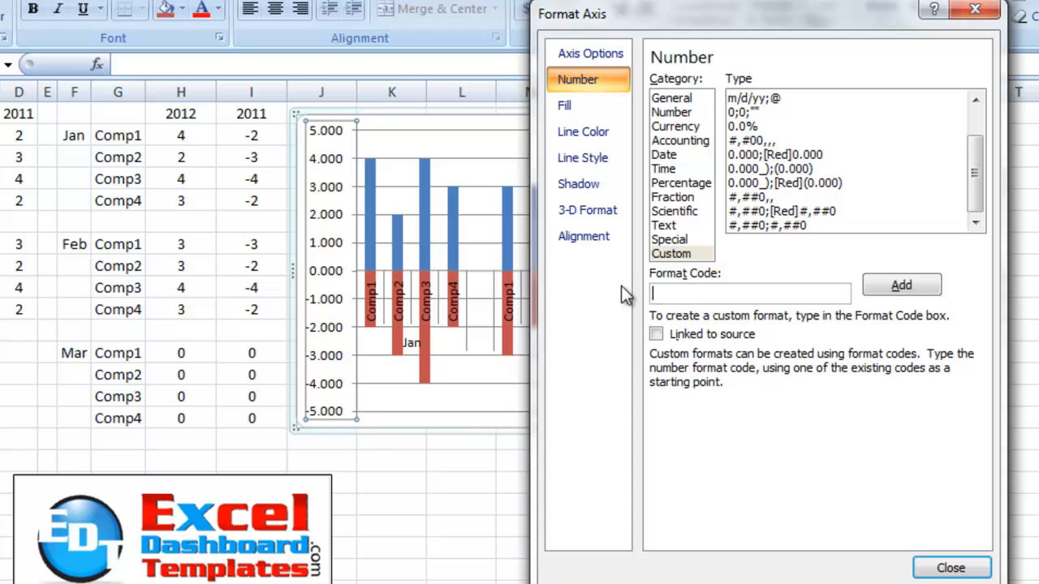
# Add the custom axis format #,##0;#,##0 so negative labels read positive, then close.
pyautogui.click(767, 225)
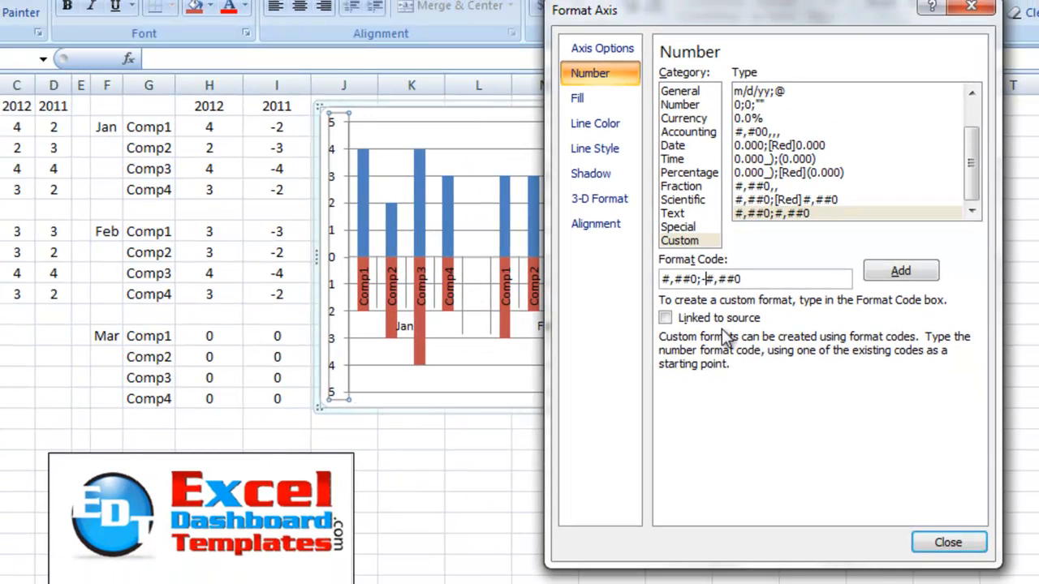
pyautogui.moveTo(866, 229)
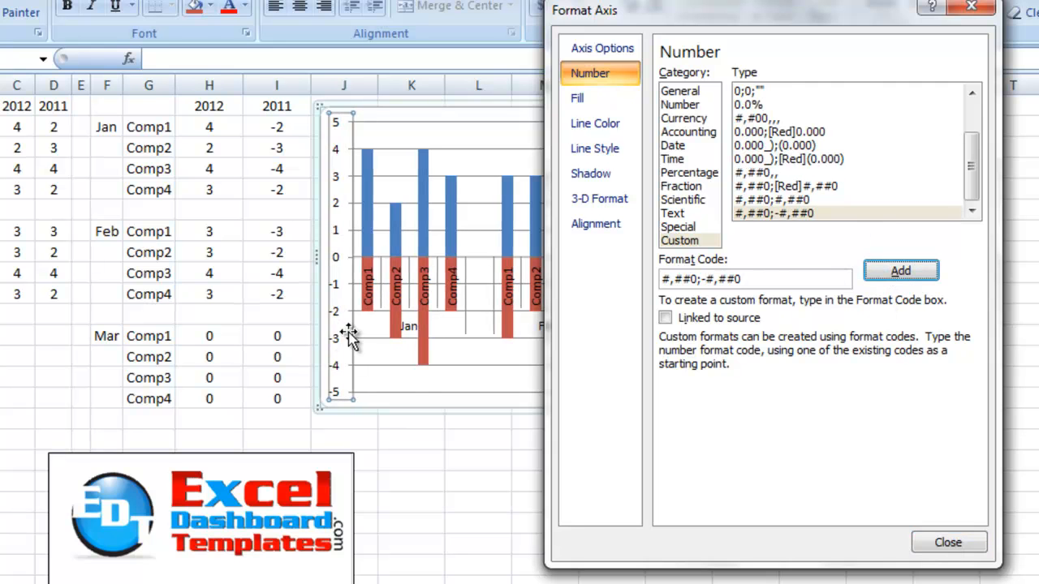
pyautogui.click(771, 213)
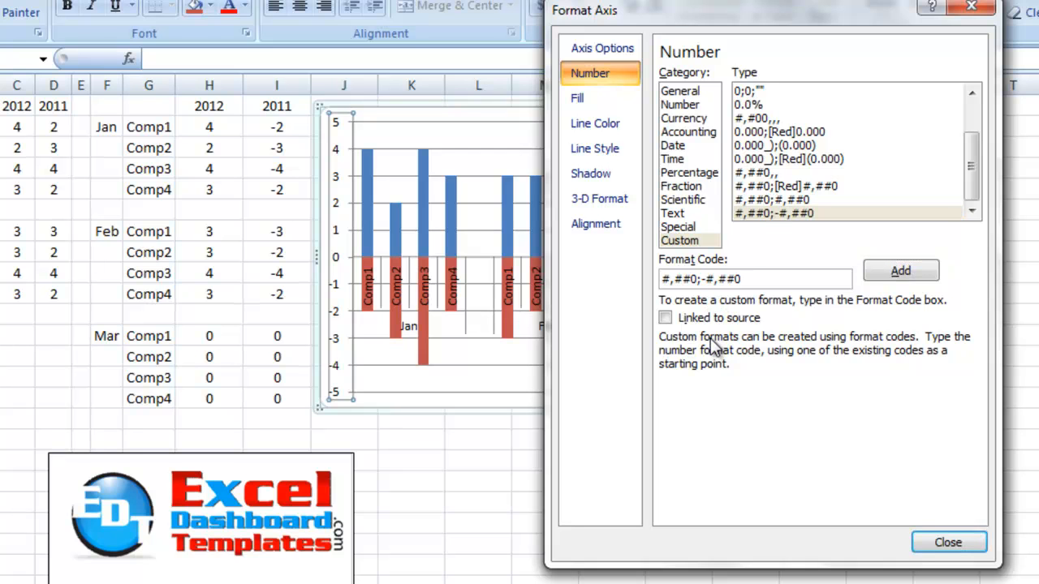
pyautogui.click(900, 270)
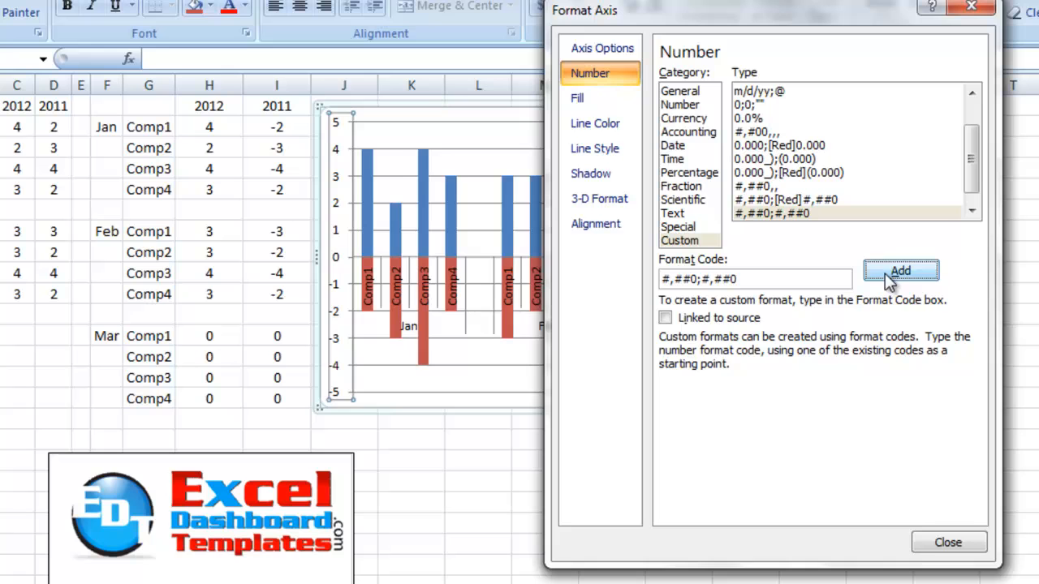
pyautogui.click(900, 270)
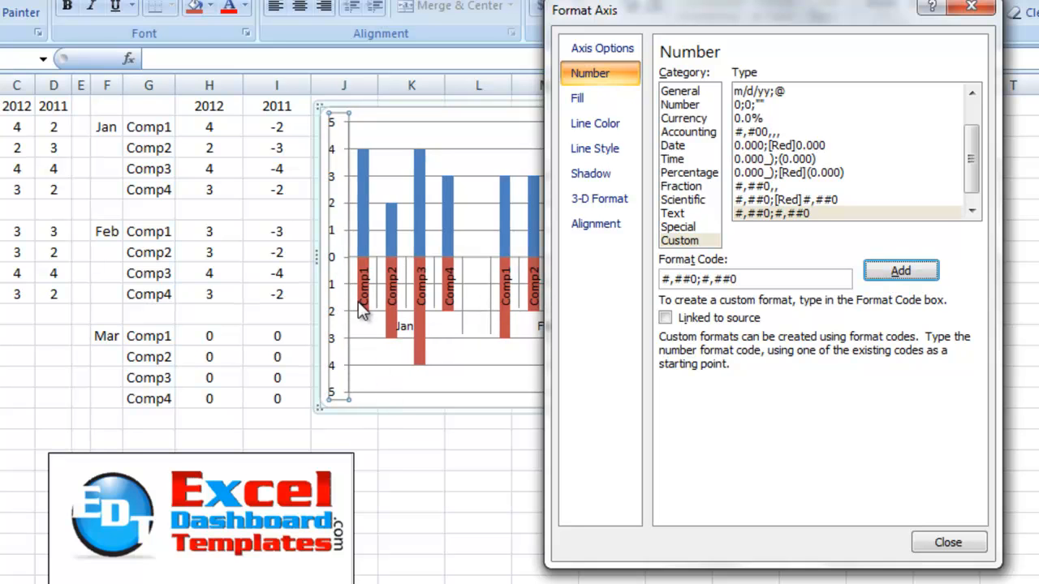
pyautogui.moveTo(353, 430)
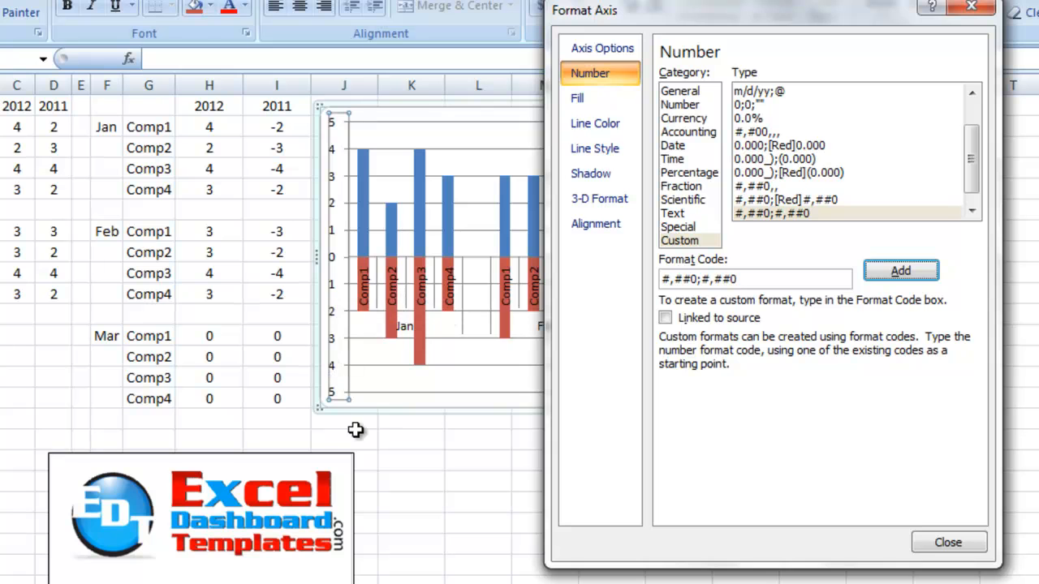
pyautogui.click(948, 543)
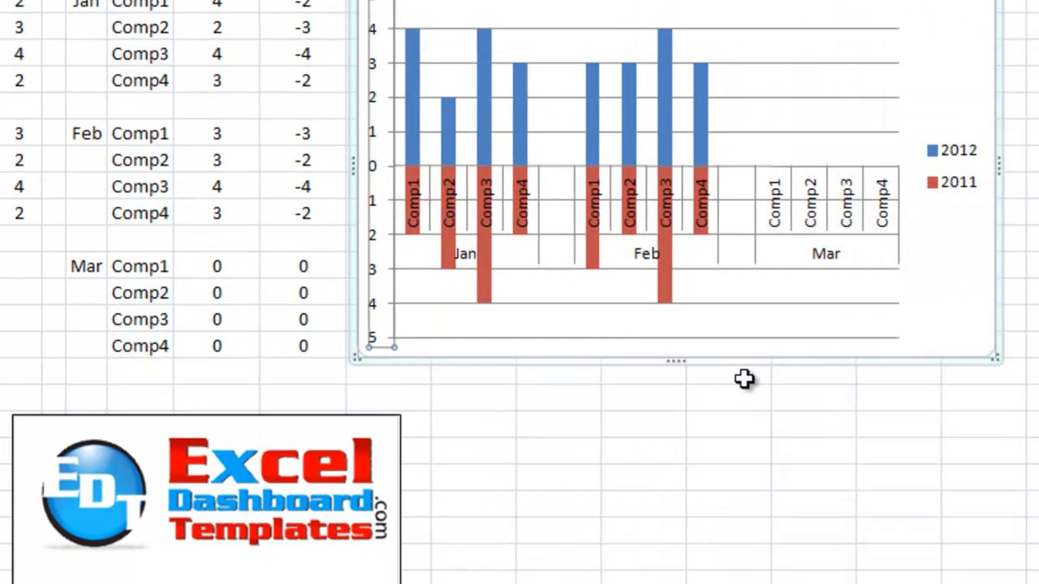
pyautogui.moveTo(576, 385)
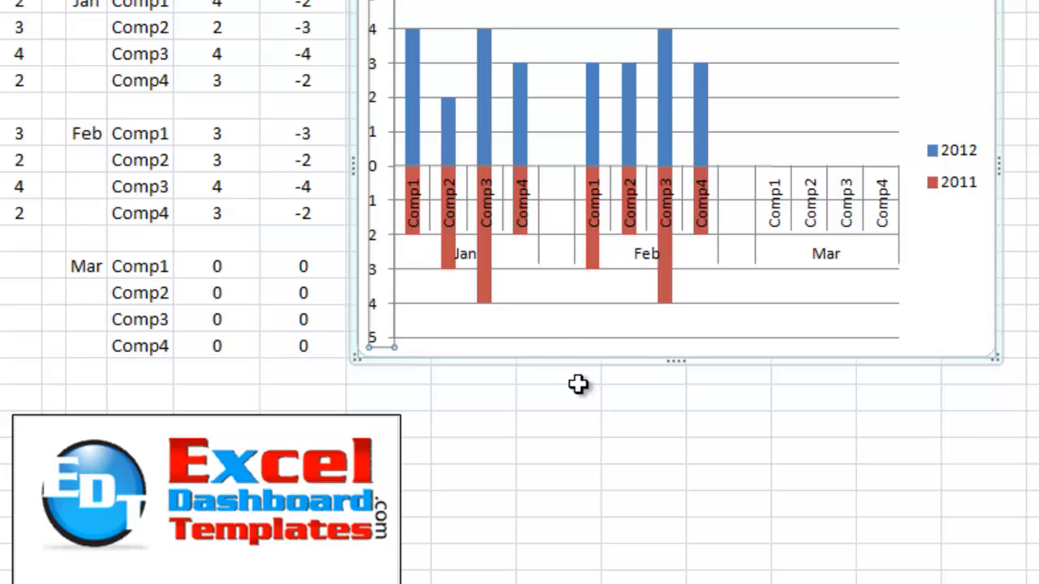